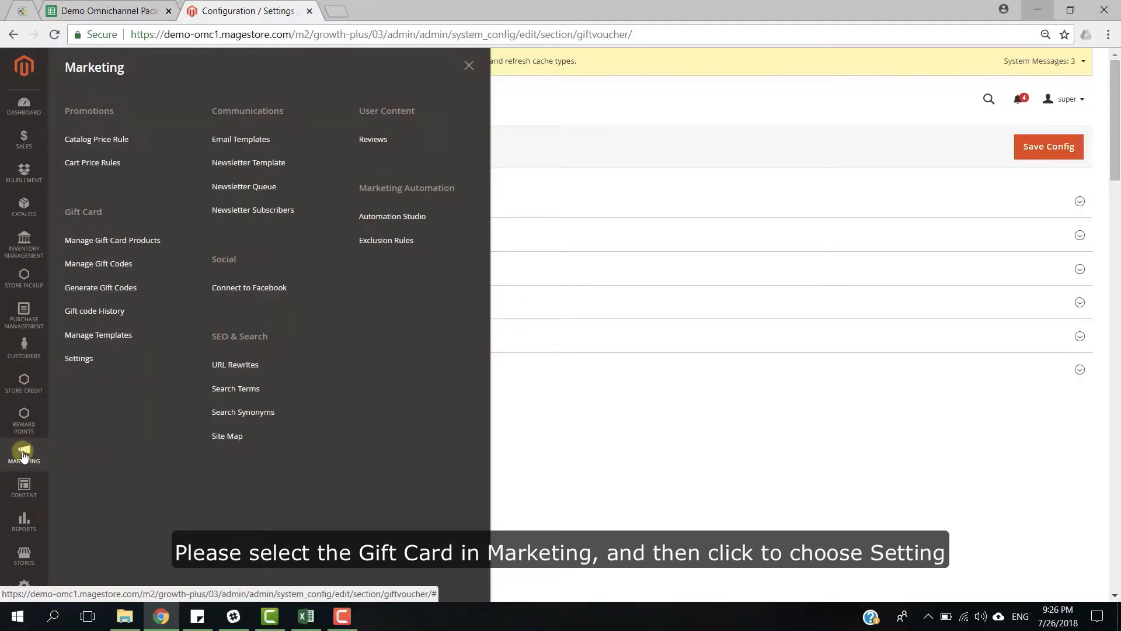
mouse_move(91, 329)
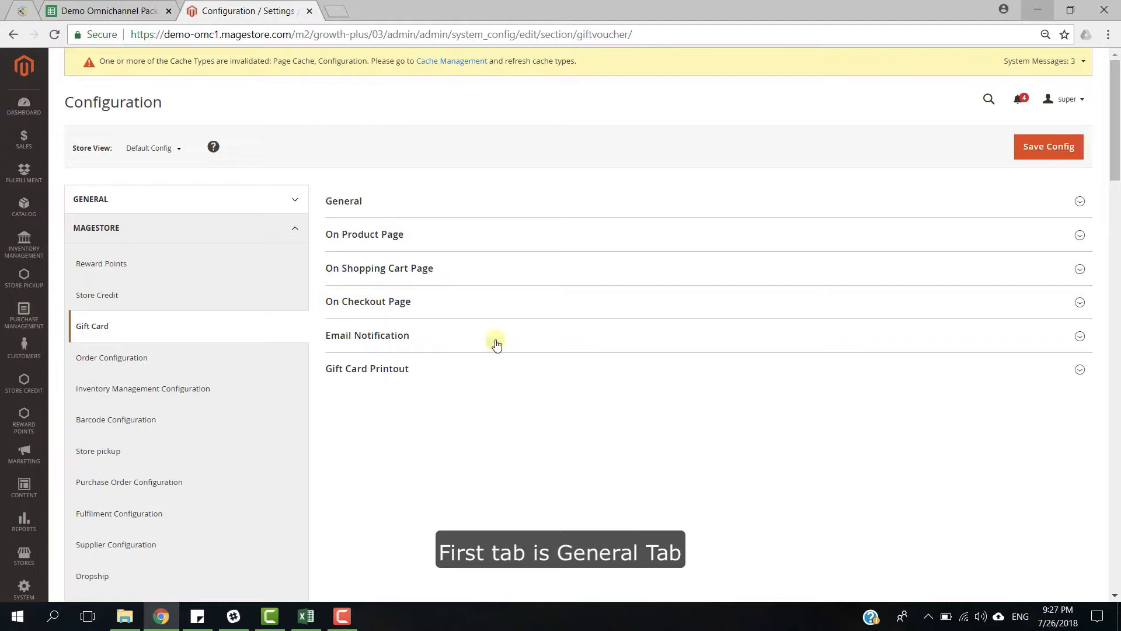
Keep Enable Gift Card set to Yes under General and focus the hidden-character replacement setting (X)
left_click(343, 201)
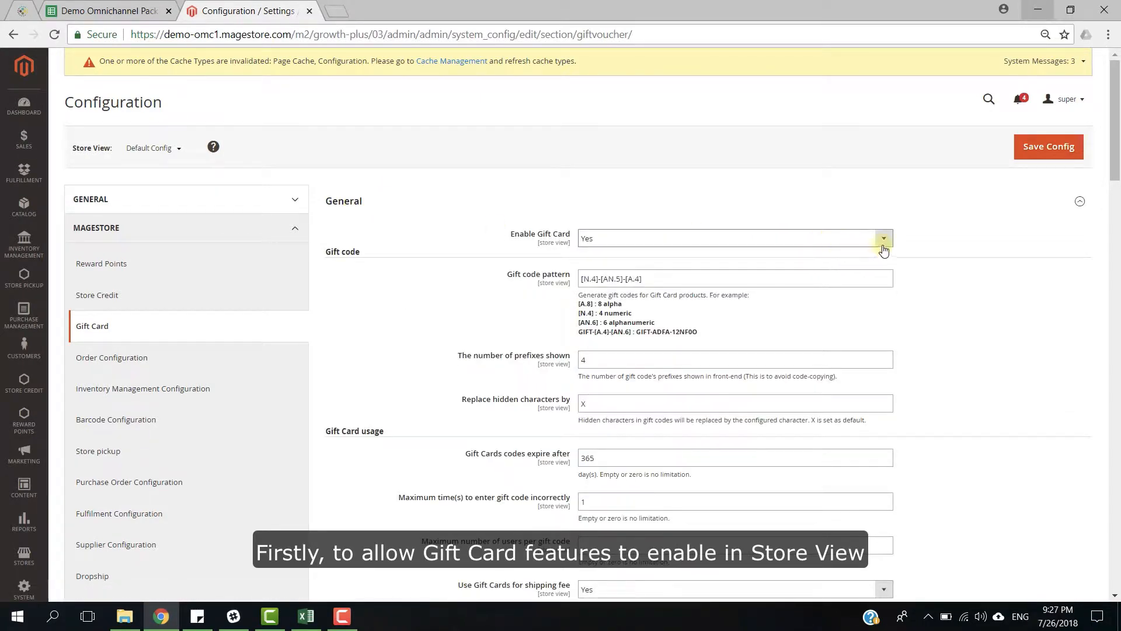
left_click(884, 238)
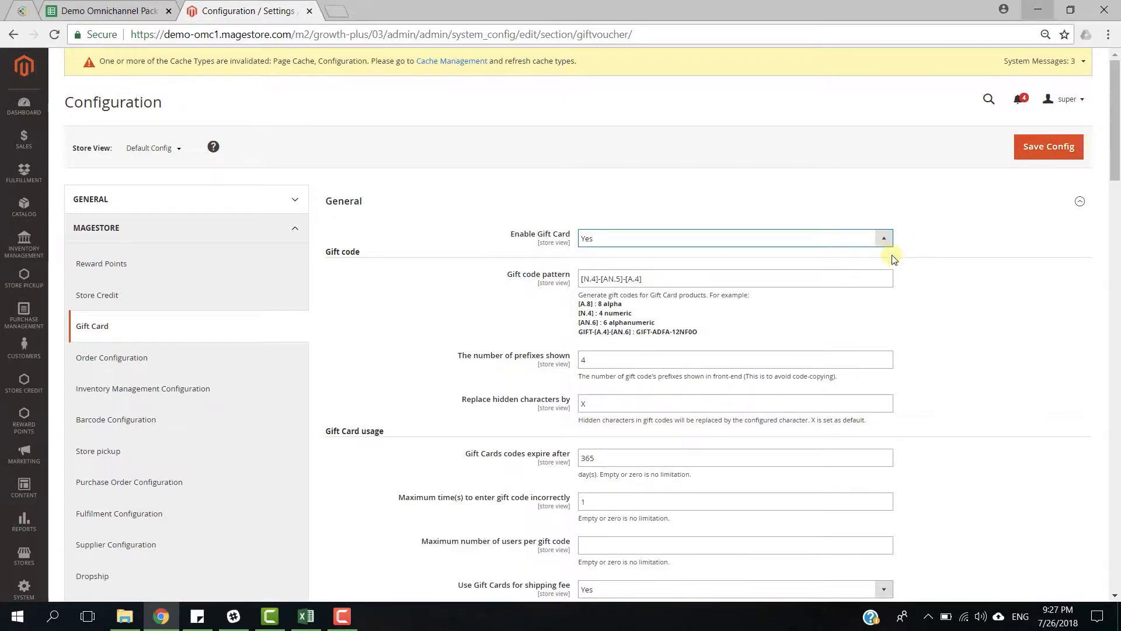
left_click(734, 278)
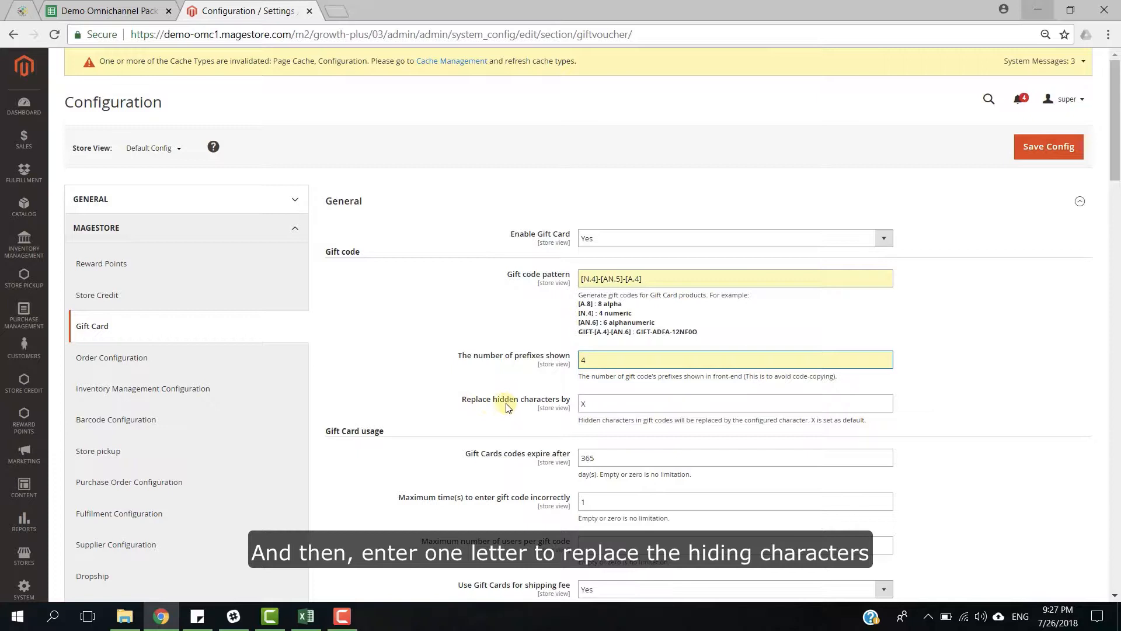
left_click(734, 403)
type("X")
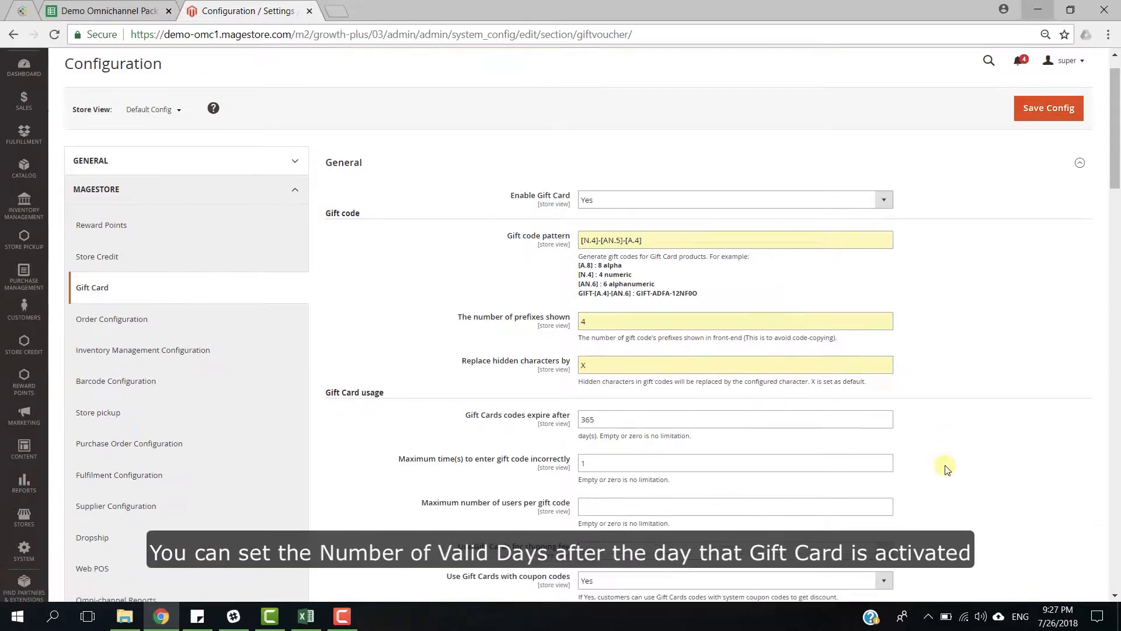
Enter 0 as the maximum number of users per gift code (no limit)
scroll("down", 3)
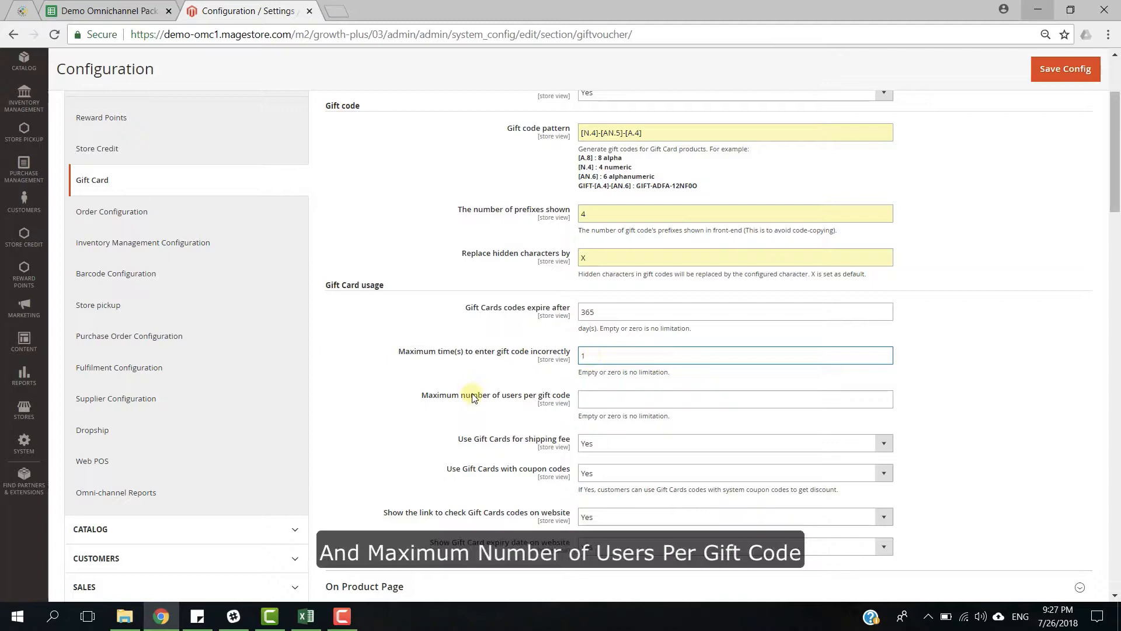
mouse_move(558, 404)
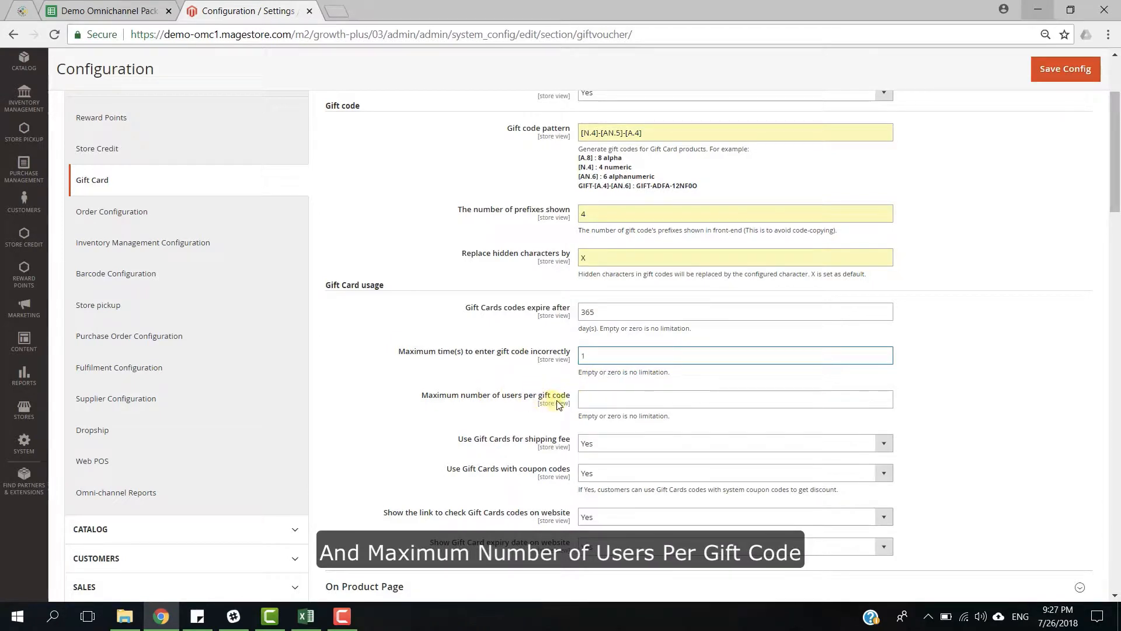
left_click(735, 399)
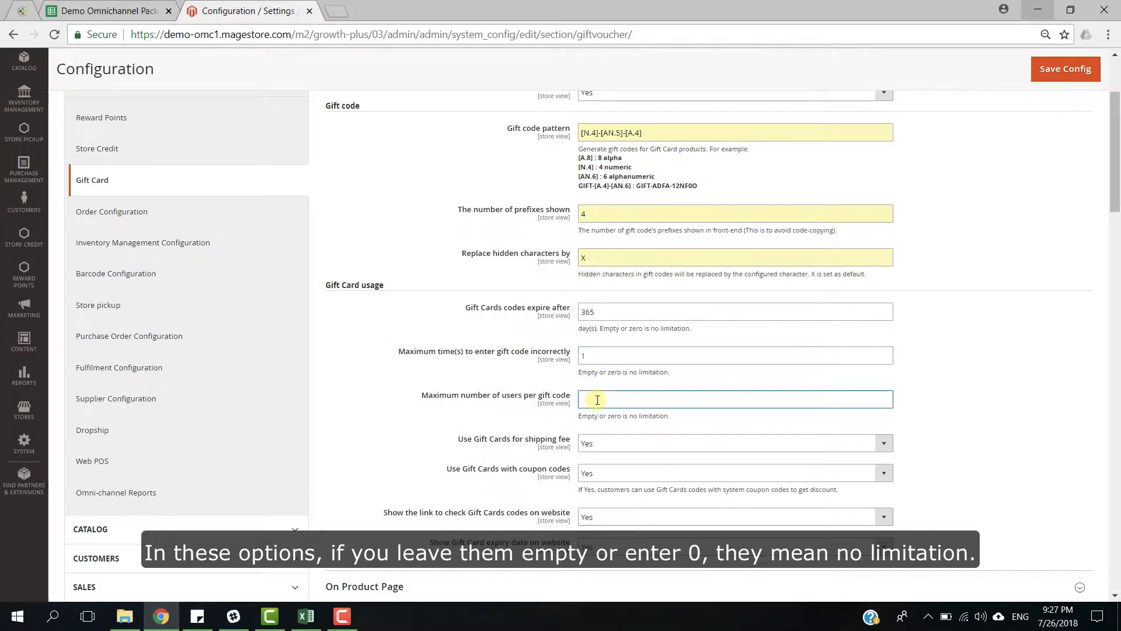
type("0")
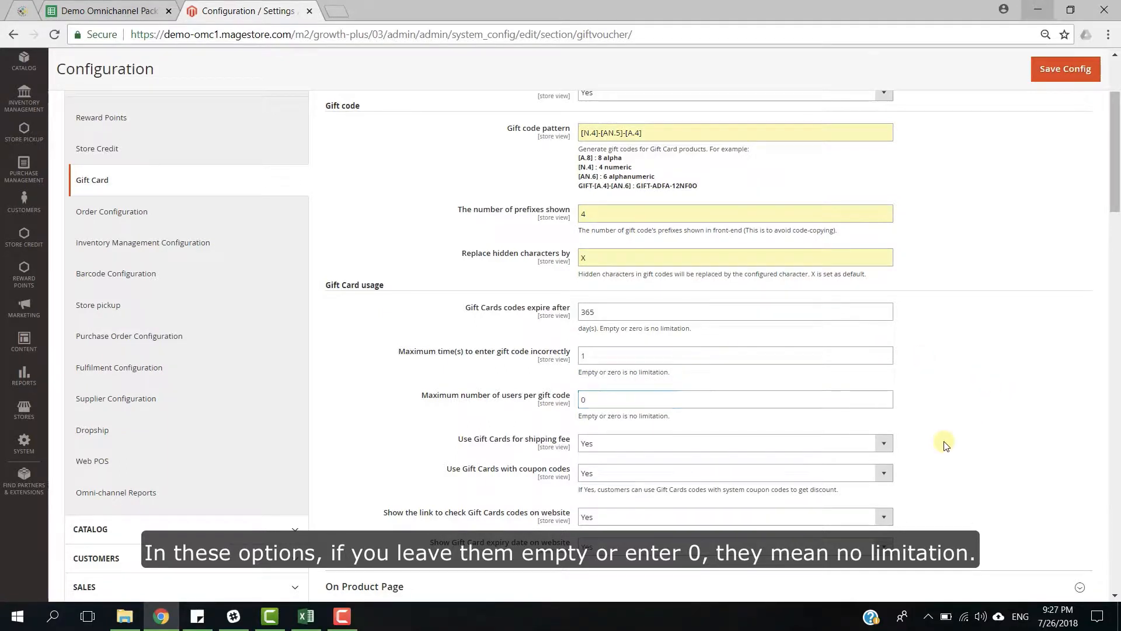
scroll("down", 3)
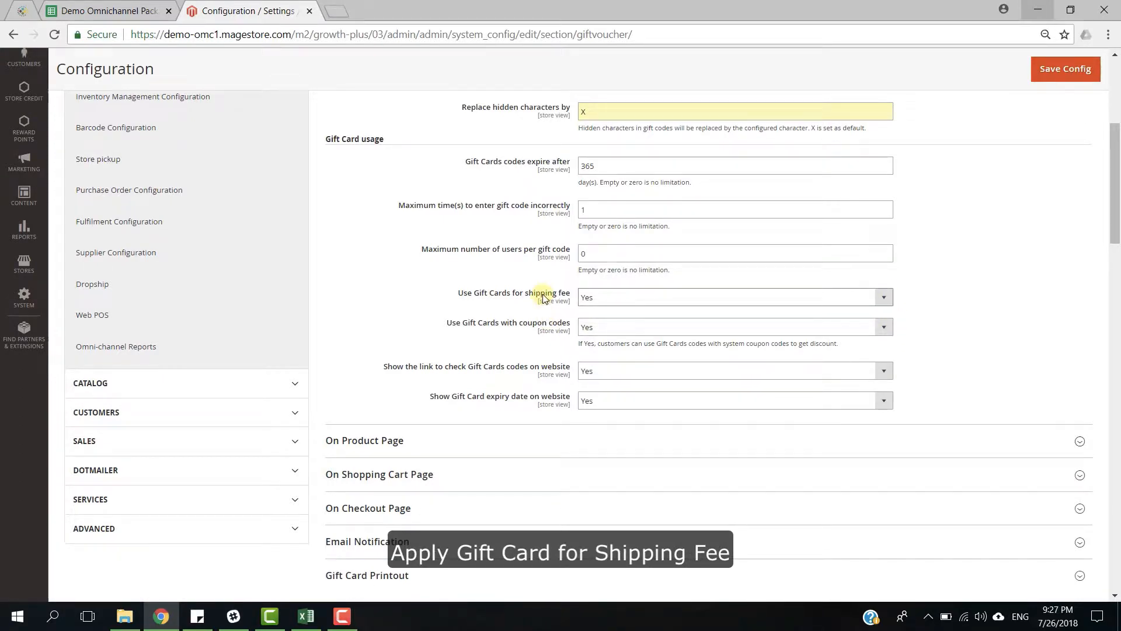
mouse_move(542, 331)
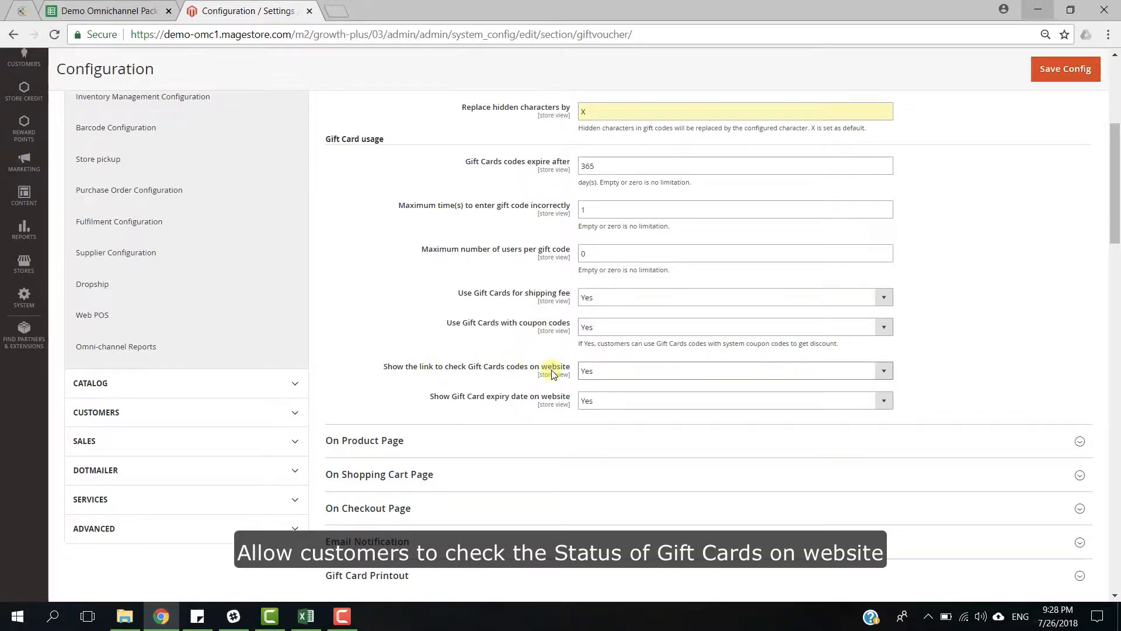
mouse_move(498, 419)
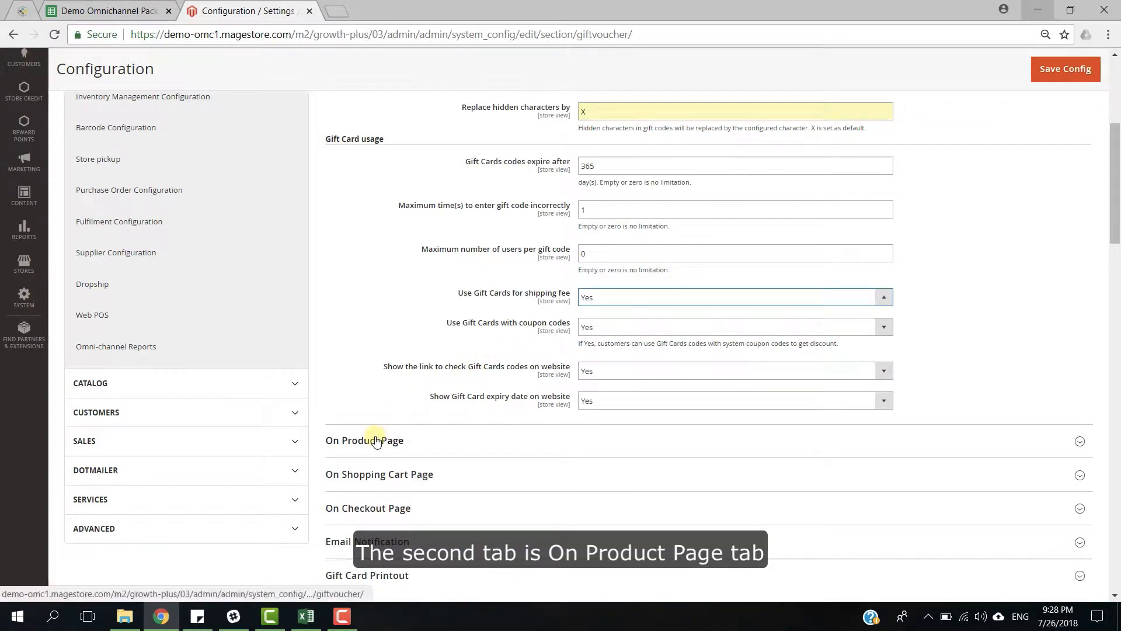
Expand On Product Page and review the default gift card values and value description
left_click(364, 441)
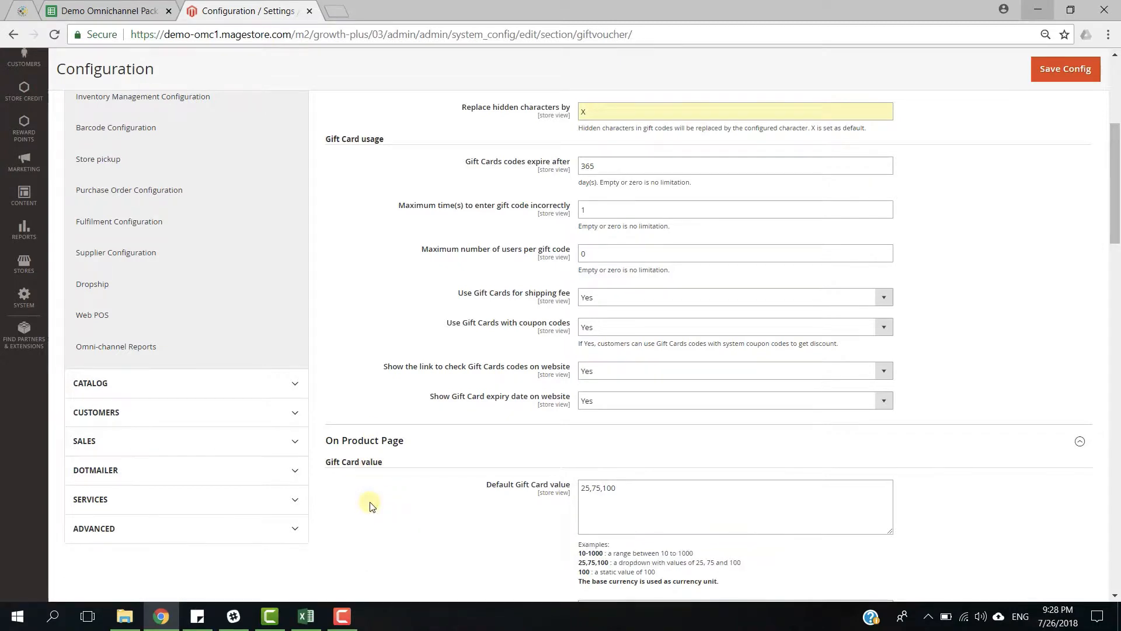
scroll("down", 3)
type("The value of Gift card")
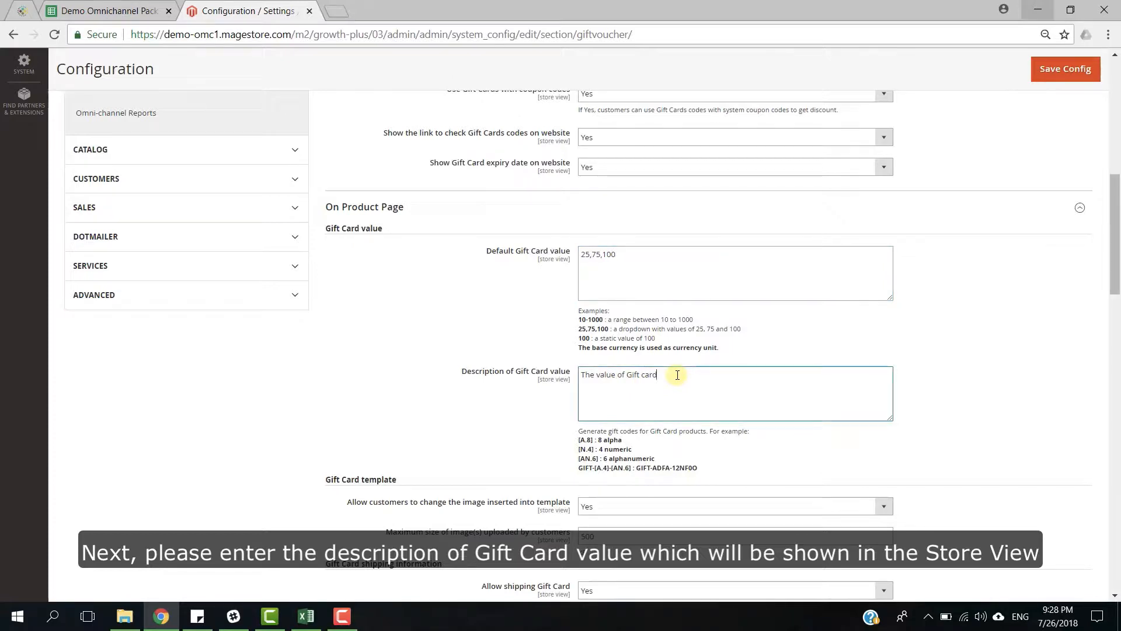
scroll("down", 3)
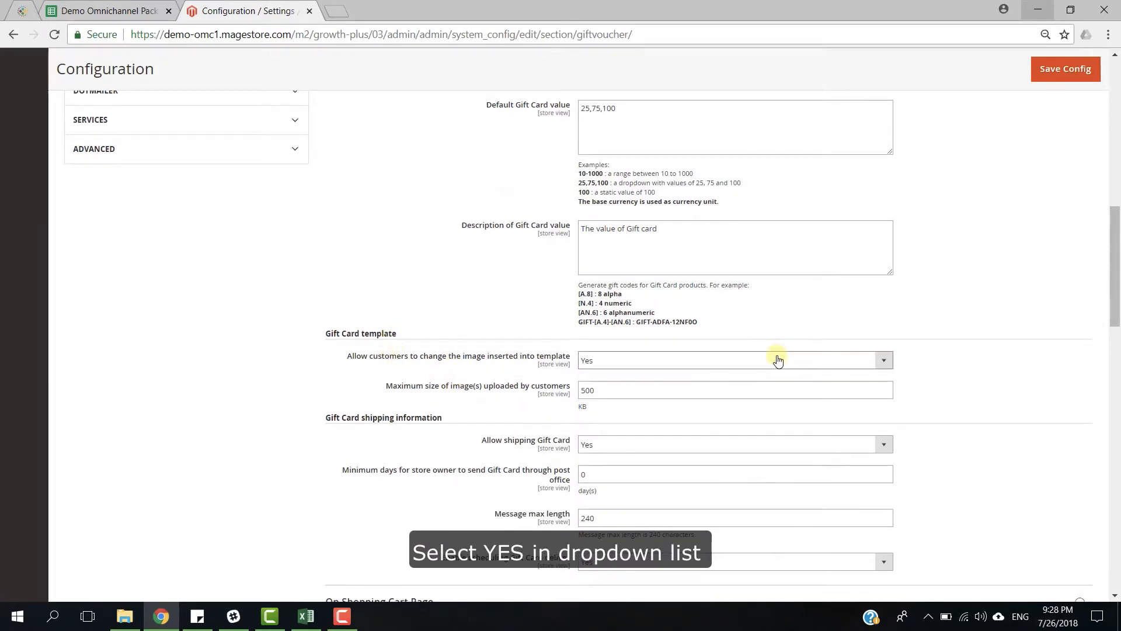
Keep customer template-image changes allowed and cap image uploads at 6000 KB
left_click(735, 360)
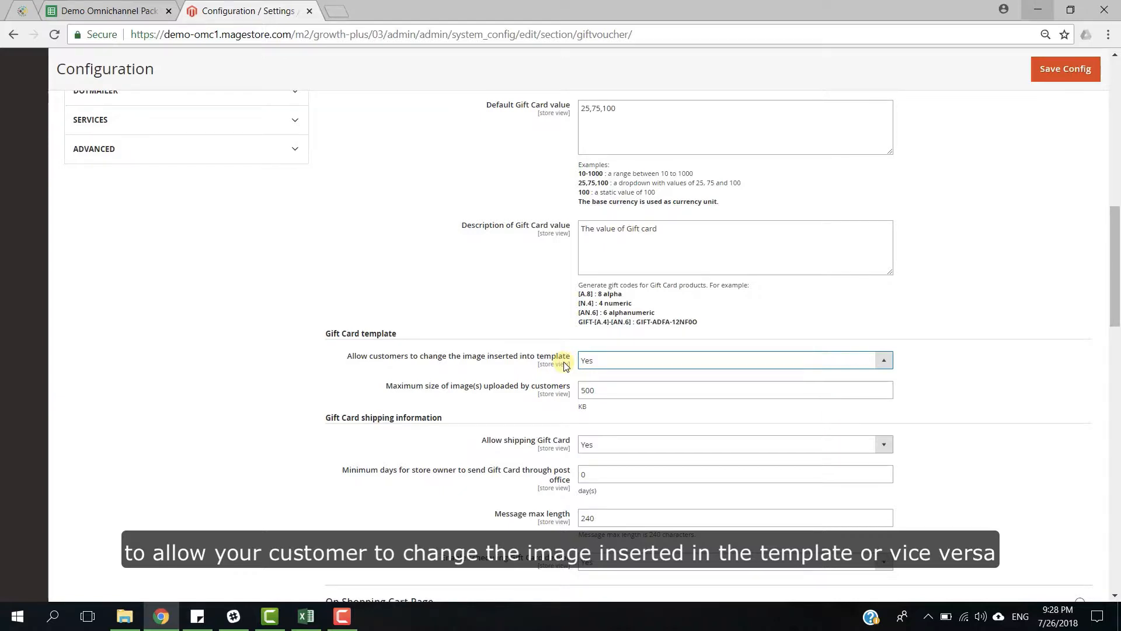
mouse_move(647, 396)
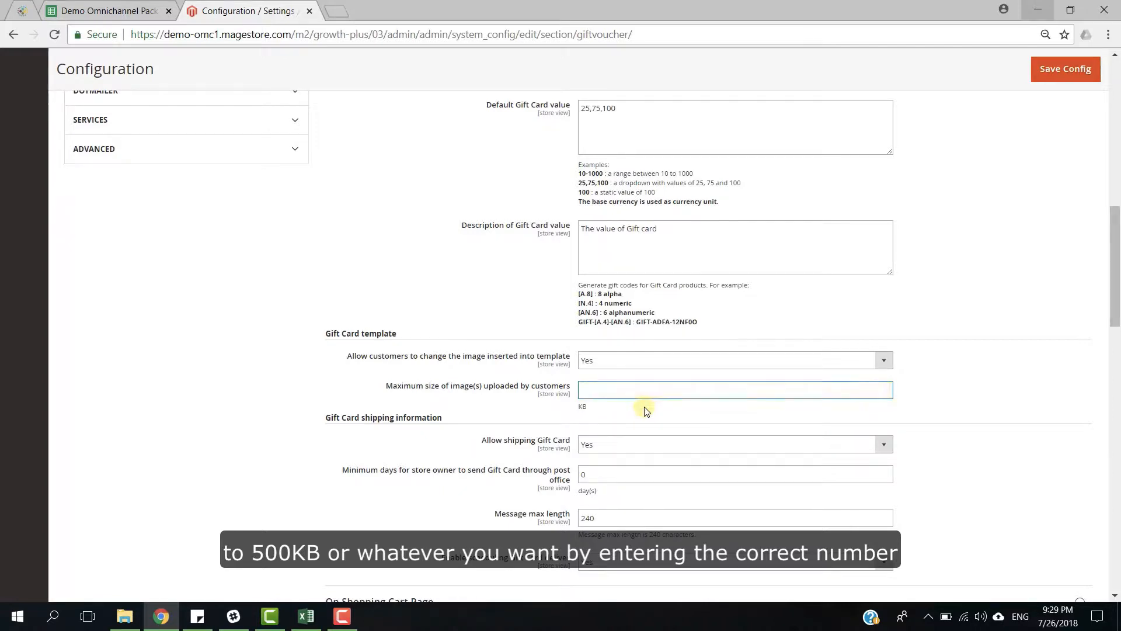
type("6000")
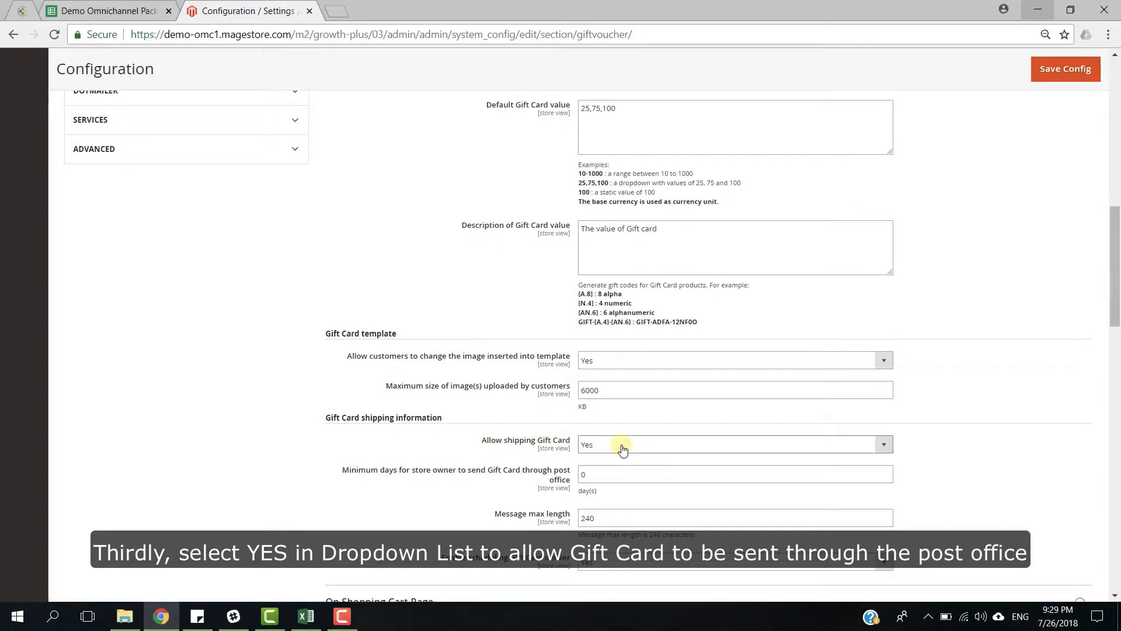
Keep gift card shipping set to Yes with a 3-day minimum before post-office sending
left_click(733, 444)
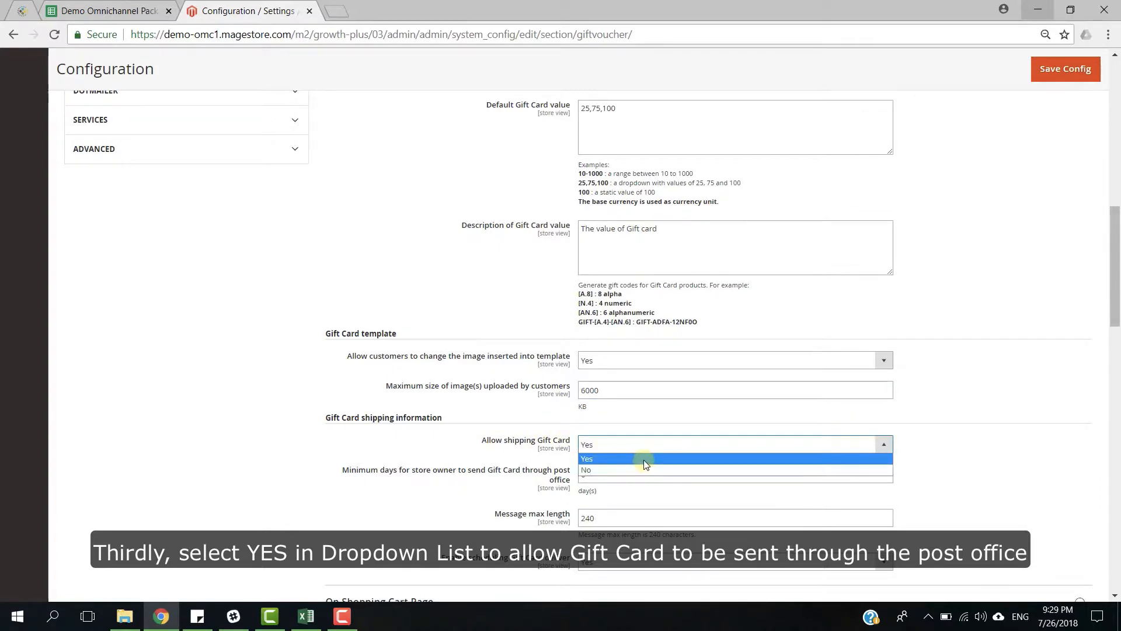
left_click(586, 457)
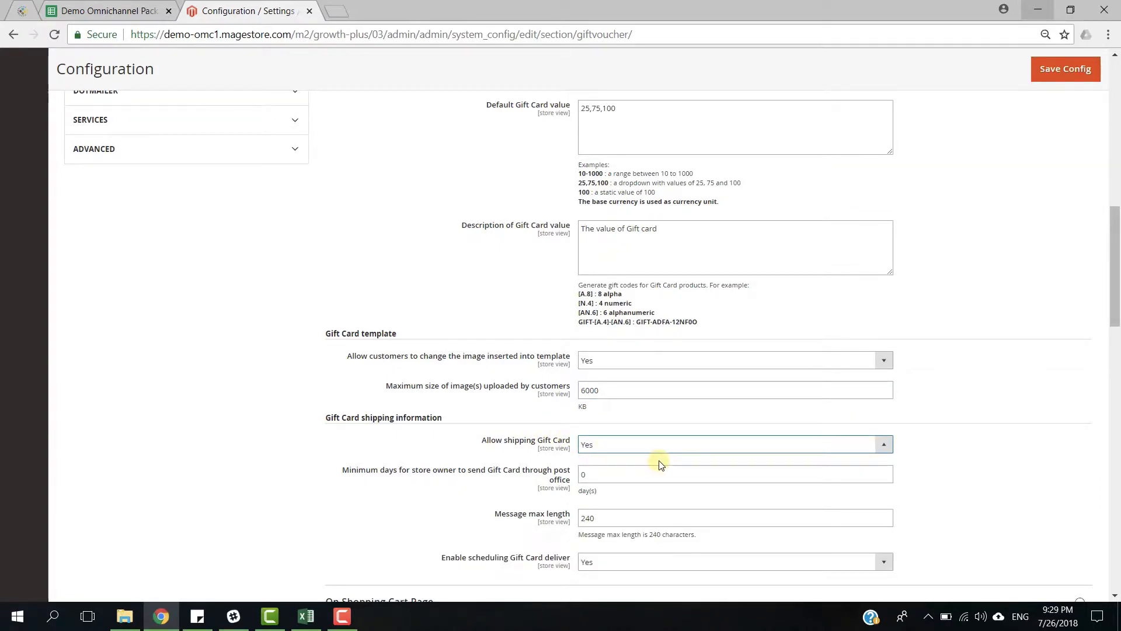
left_click(734, 444)
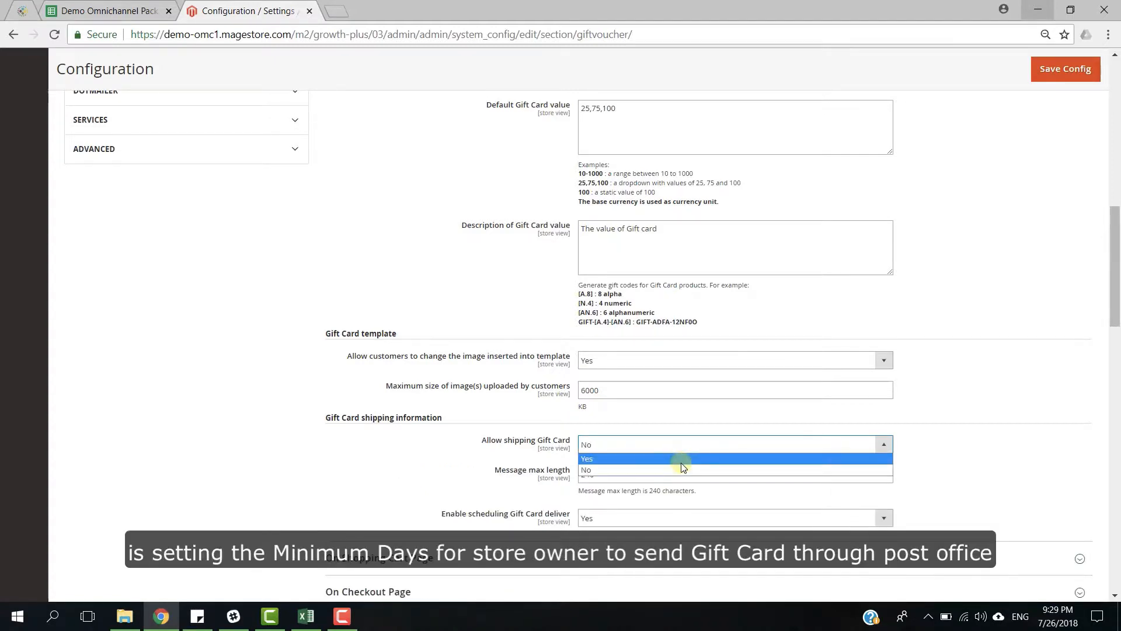
left_click(587, 457)
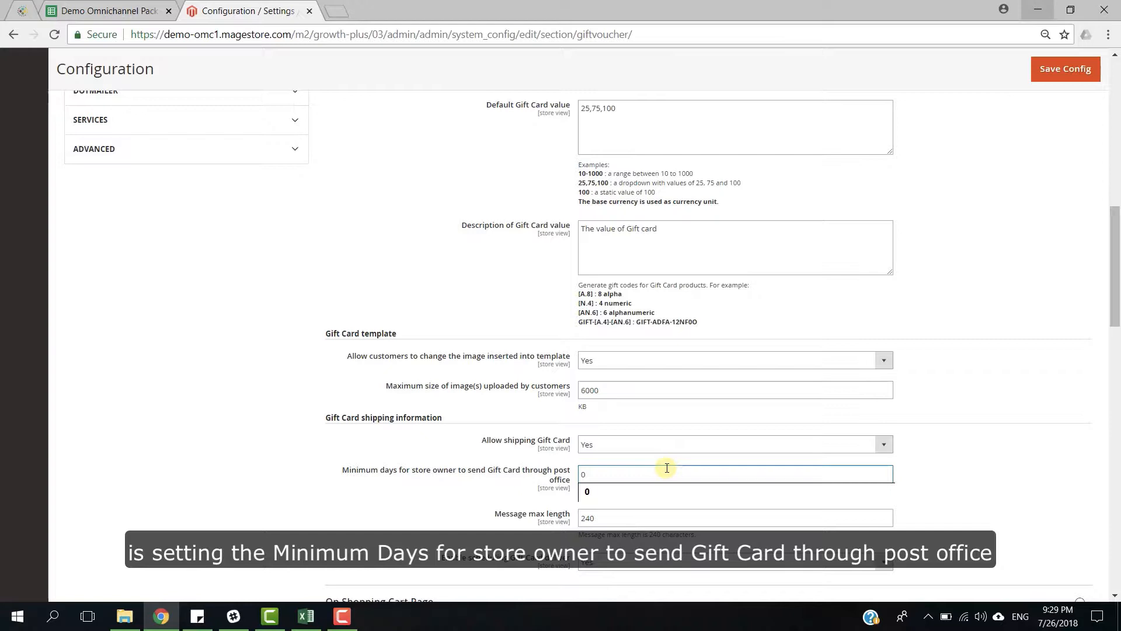
type("3")
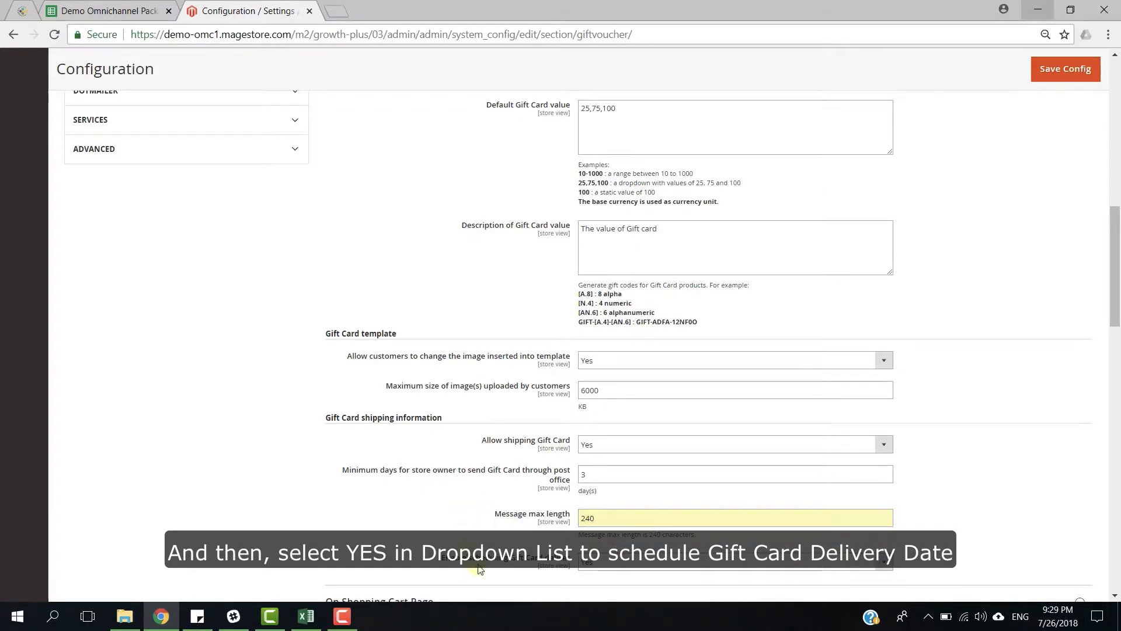
left_click(735, 563)
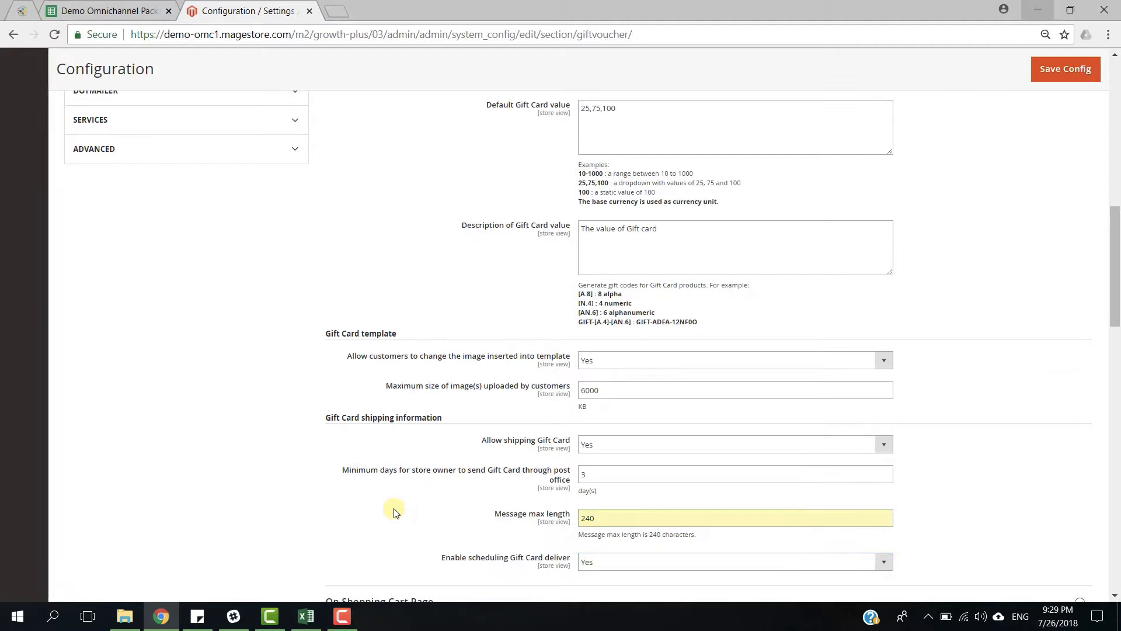
scroll("down", 3)
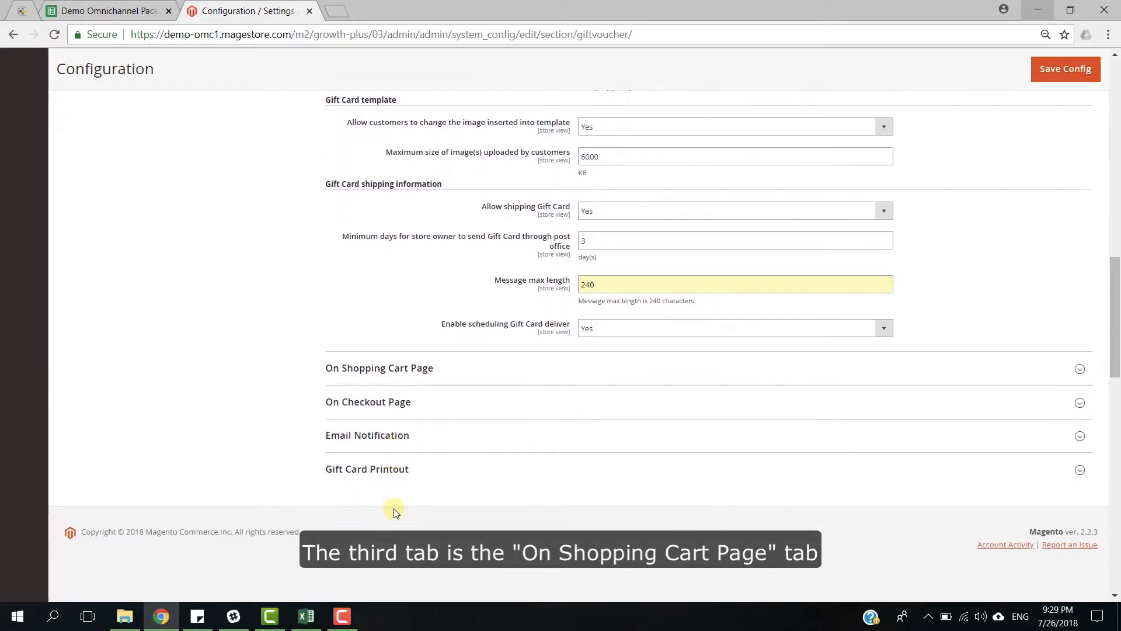
Select Gift Card value, Gift Card template, Recipient name and Recipient address as shopping cart page details
left_click(379, 368)
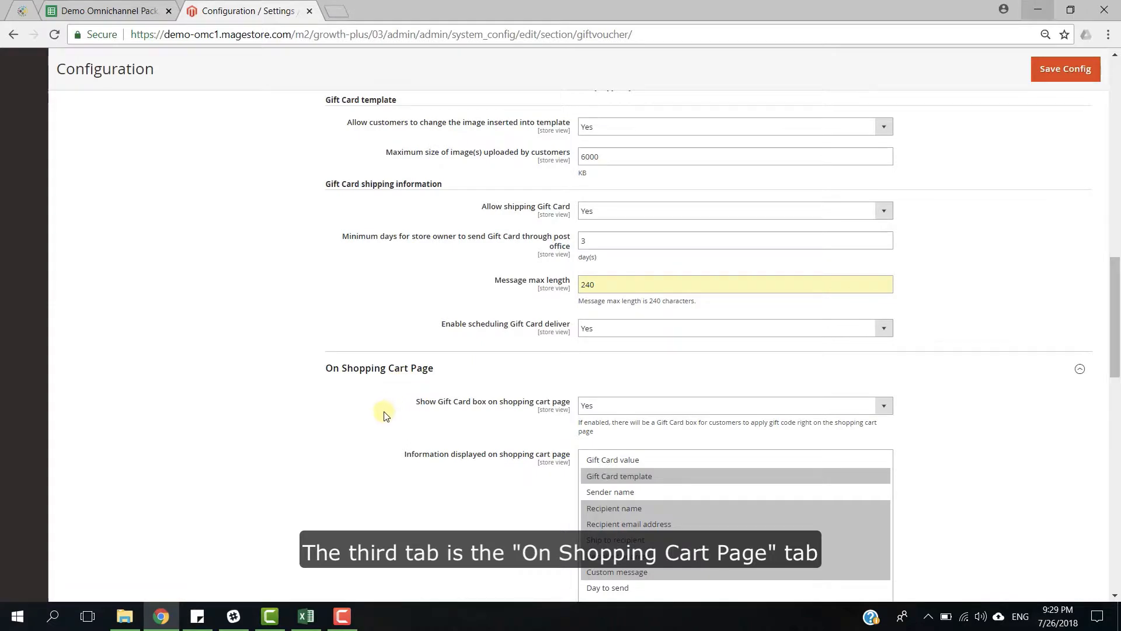
scroll("down", 3)
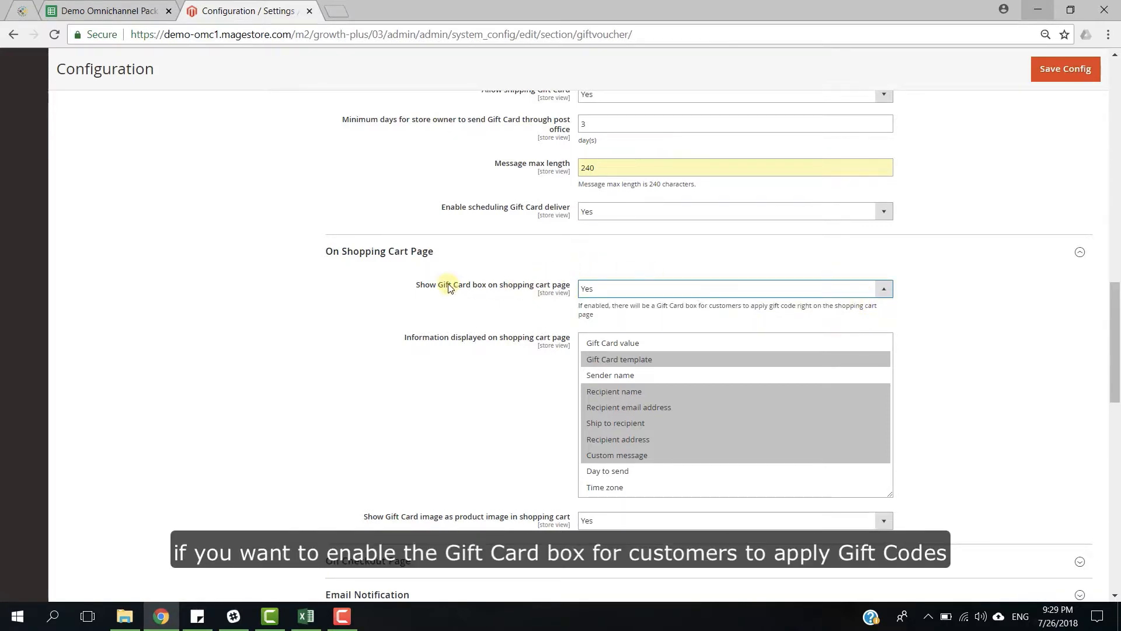
mouse_move(543, 296)
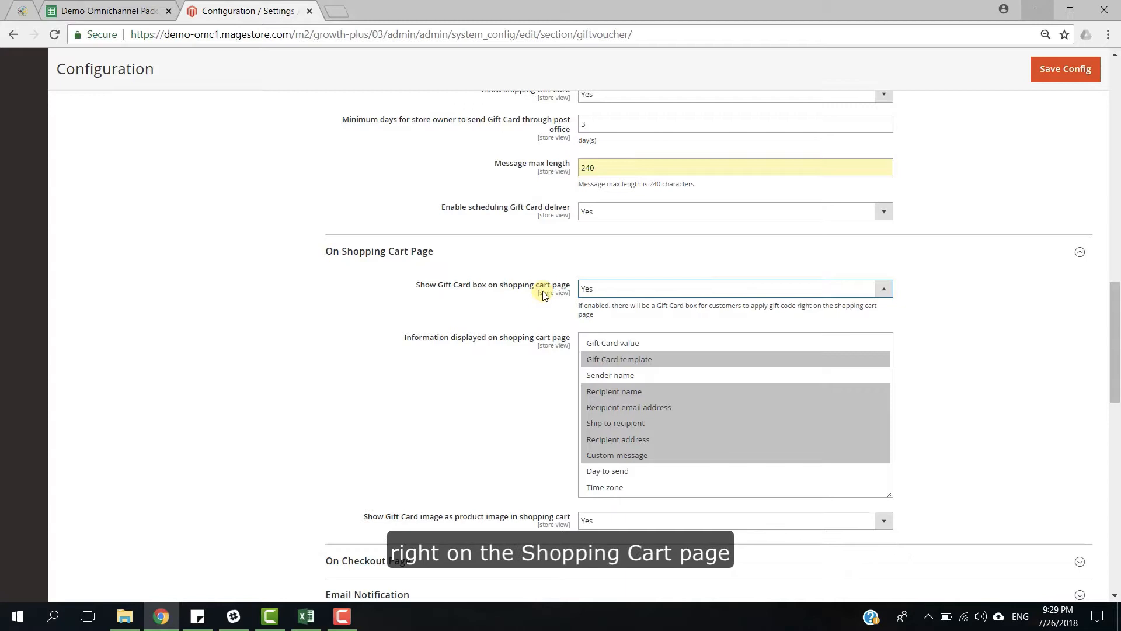
mouse_move(529, 317)
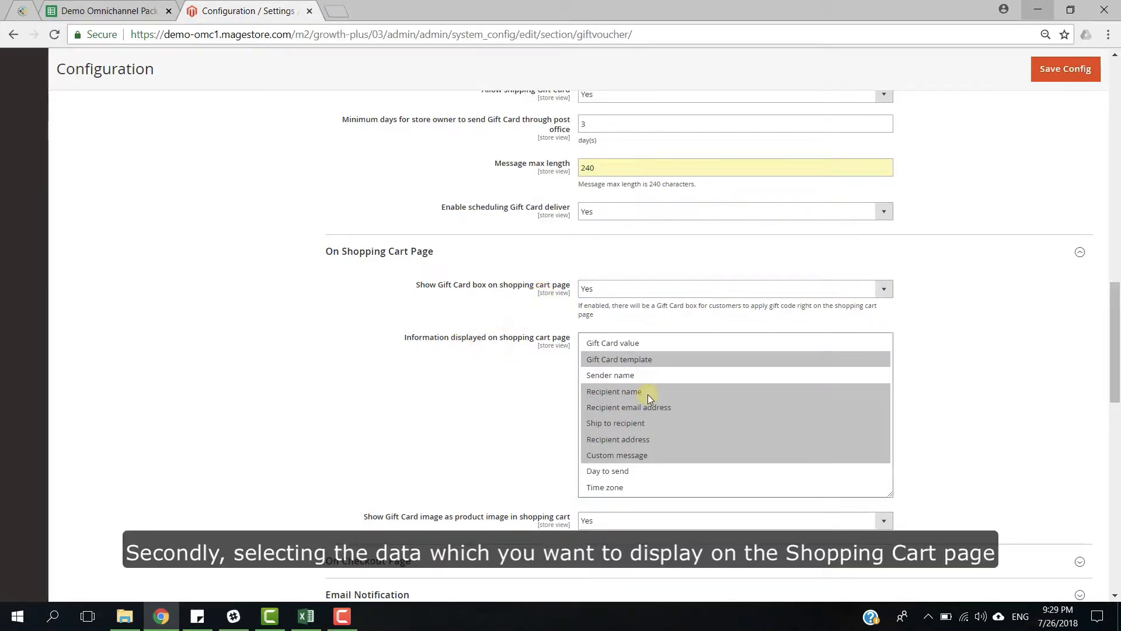
left_click(612, 342)
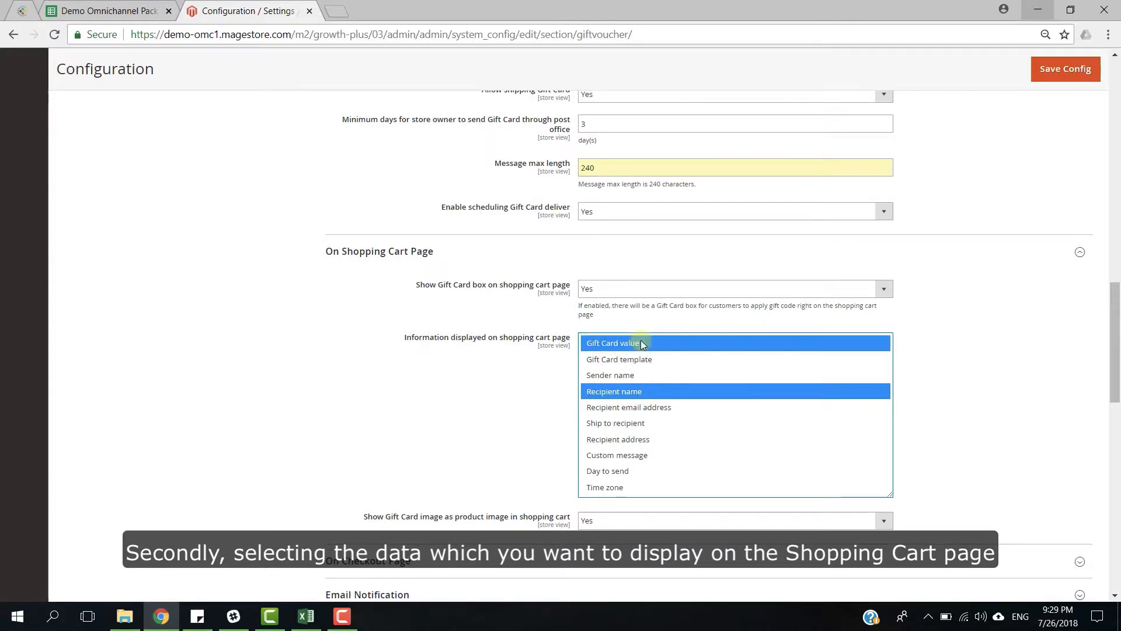
left_click(617, 439)
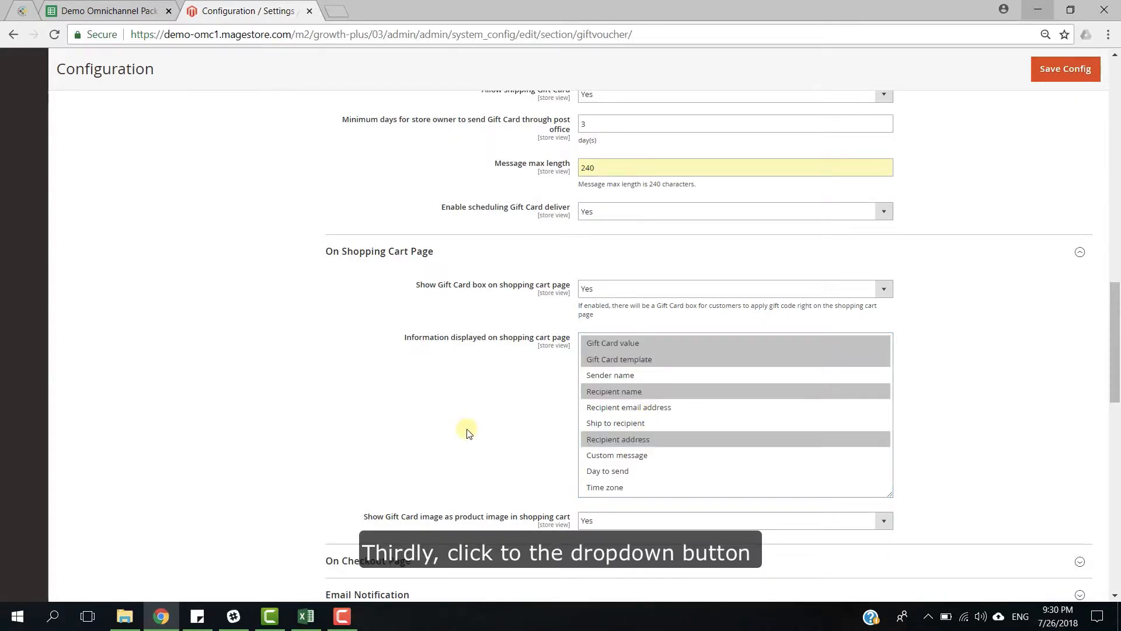
left_click(885, 520)
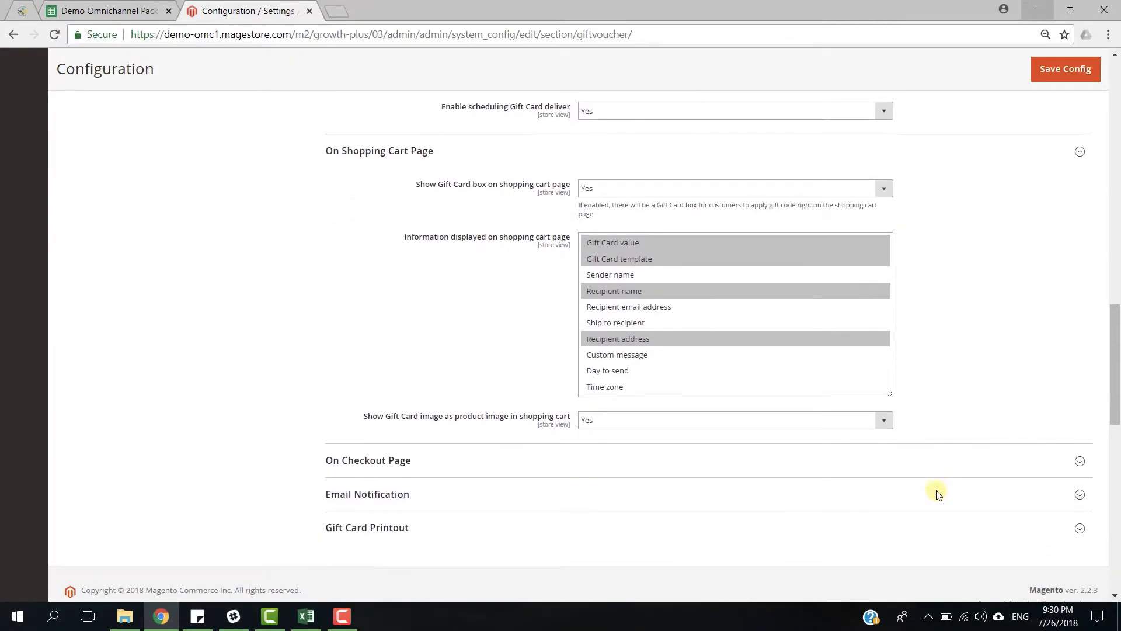
scroll("down", 3)
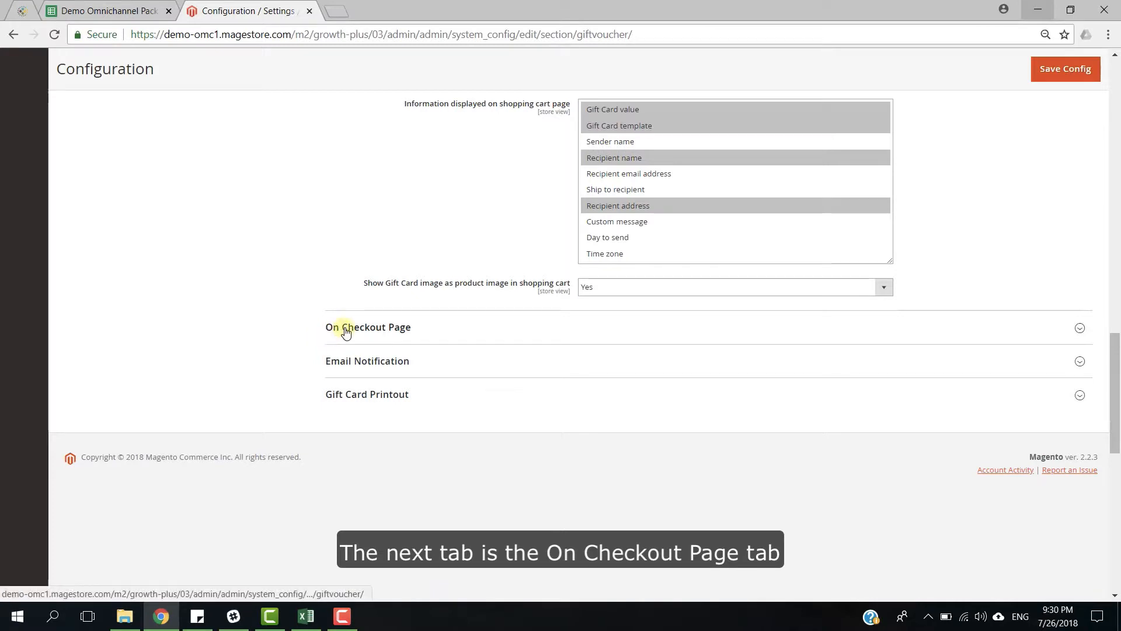
Set Show Gift Card box on Checkout Page to Yes and expand Email Notification
left_click(368, 326)
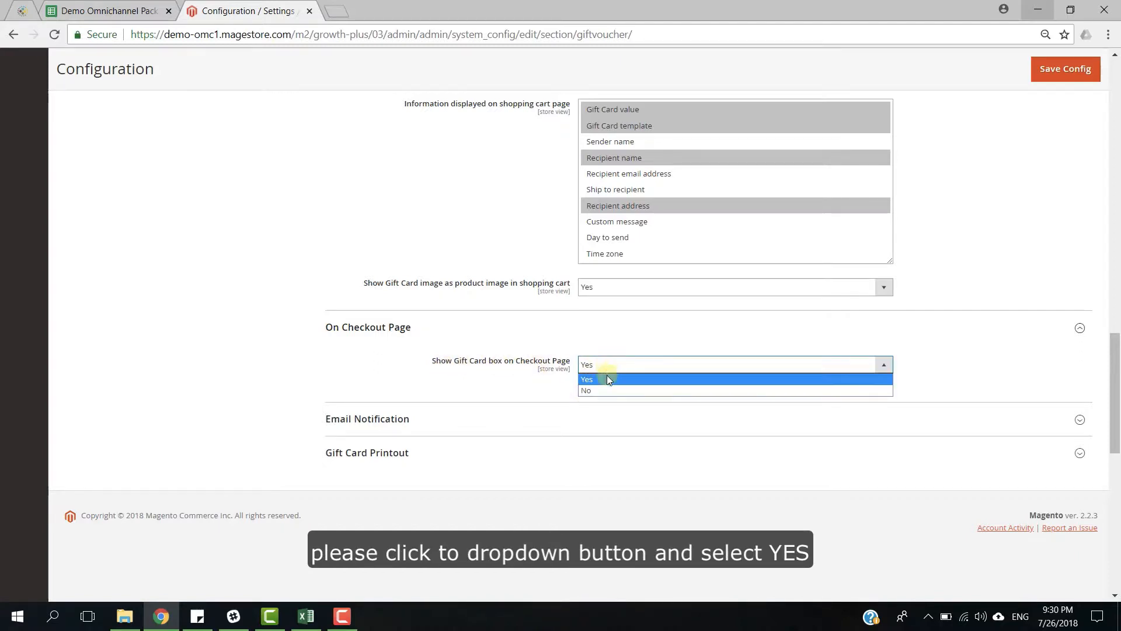
left_click(586, 378)
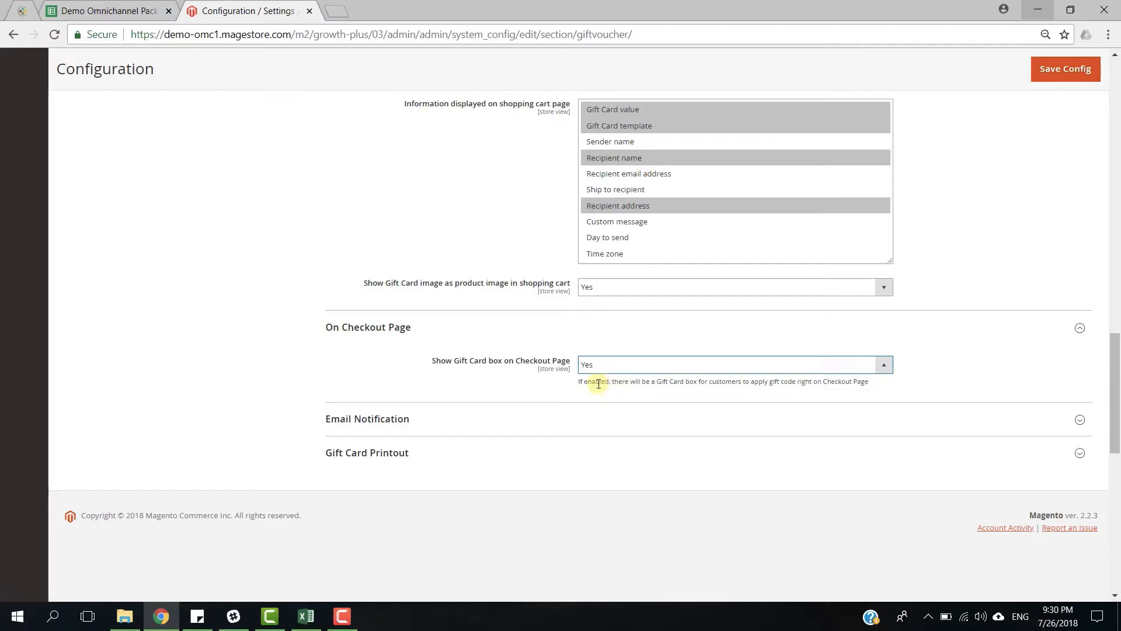
left_click(367, 418)
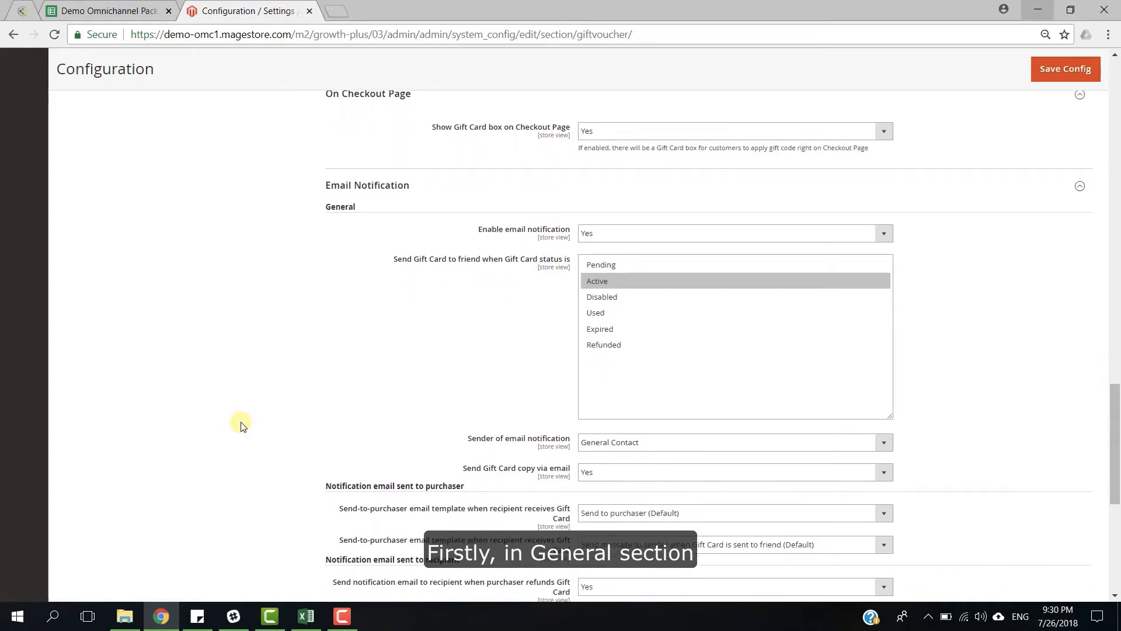
Make Active the only send-to-friend status and General Contact the notification sender
scroll("down", 3)
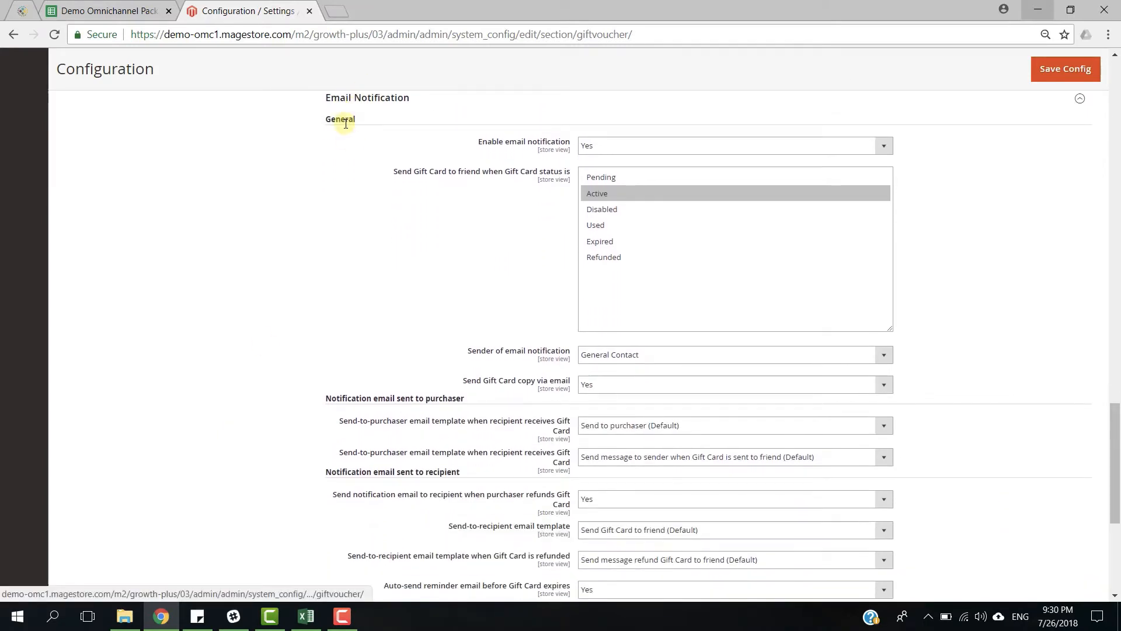
mouse_move(530, 127)
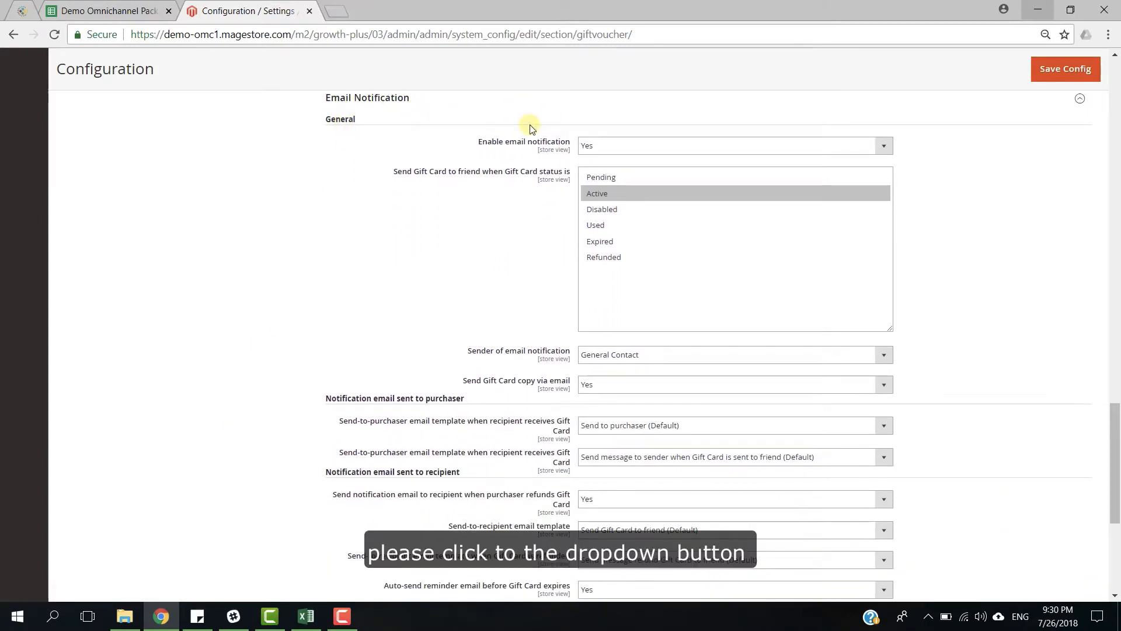
mouse_move(603, 146)
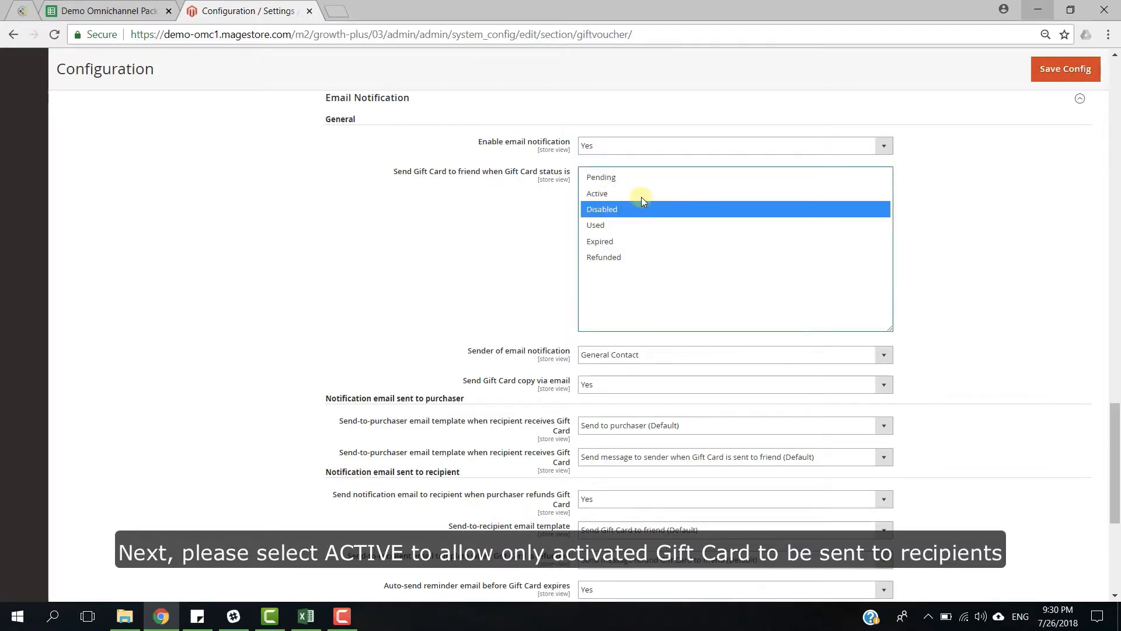
left_click(596, 193)
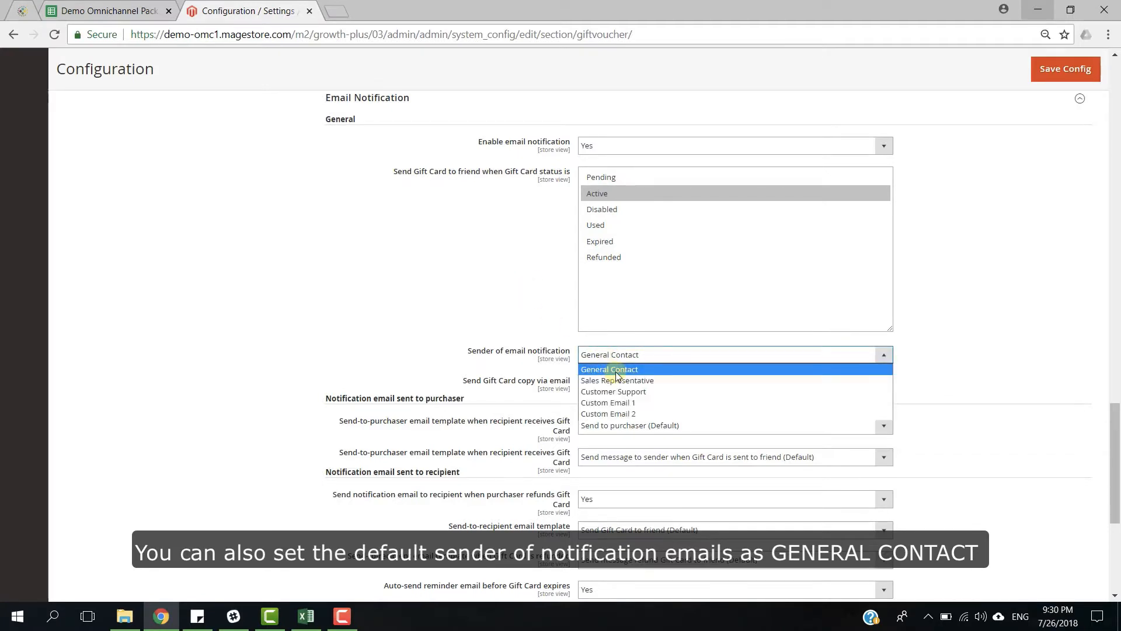
left_click(609, 369)
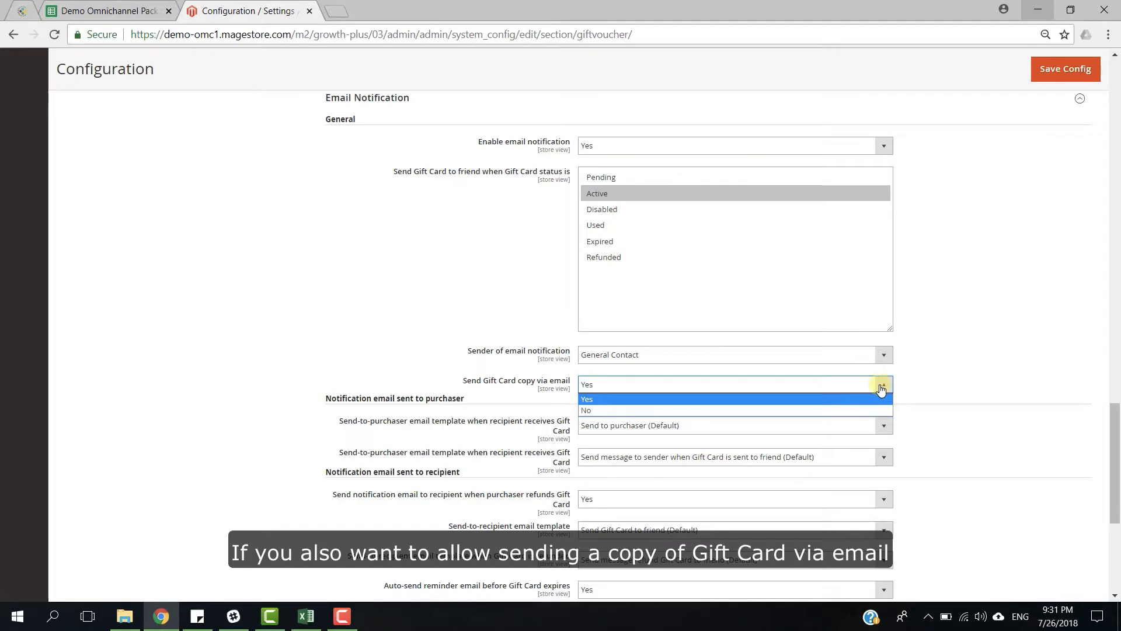
mouse_move(852, 402)
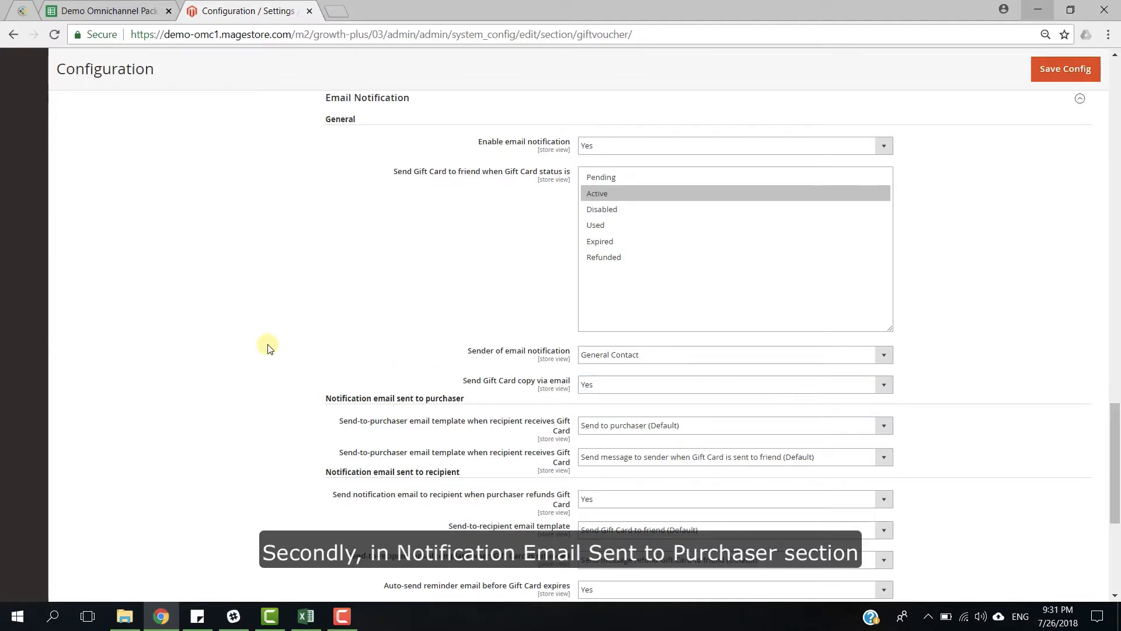
Keep refund notification Yes and the default friend template, and set the expiry reminder to 25 days before
scroll("down", 3)
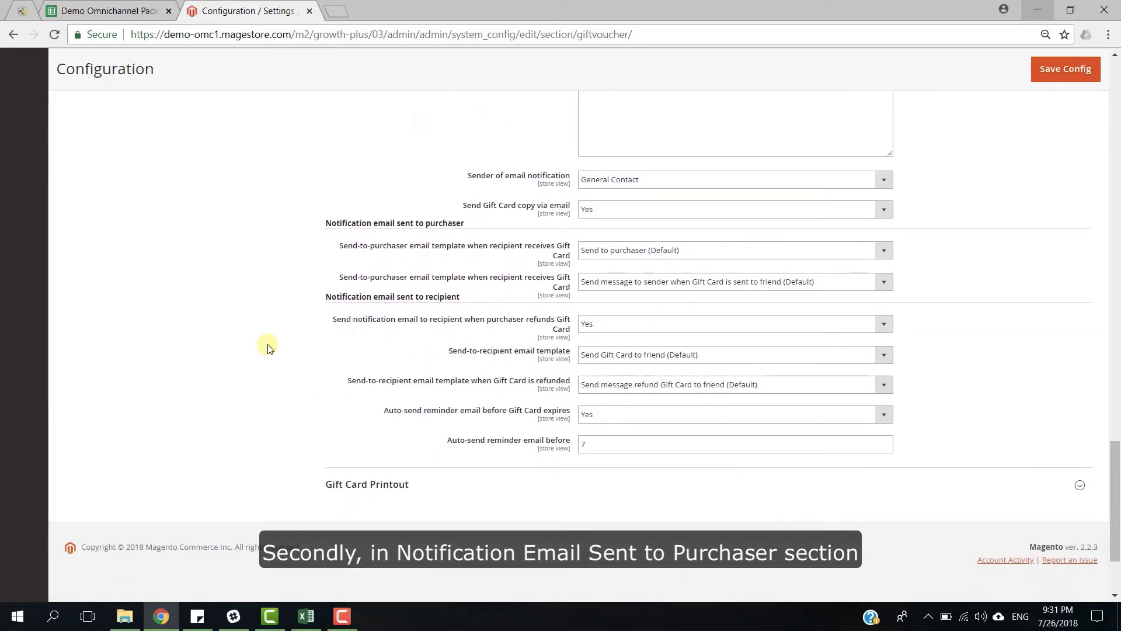
mouse_move(462, 229)
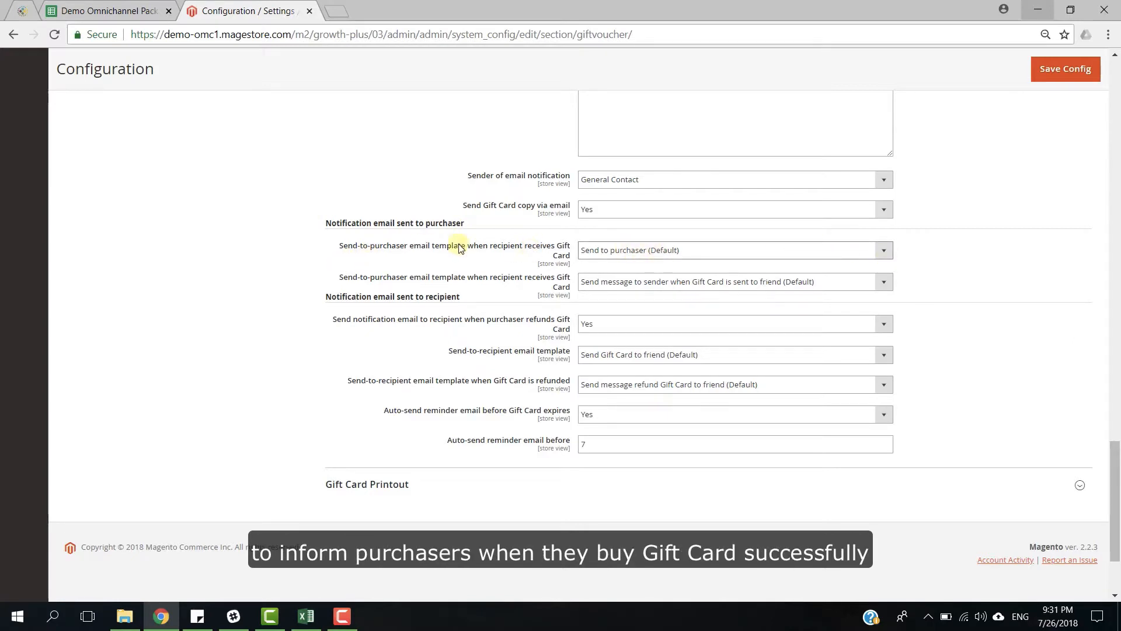
mouse_move(411, 255)
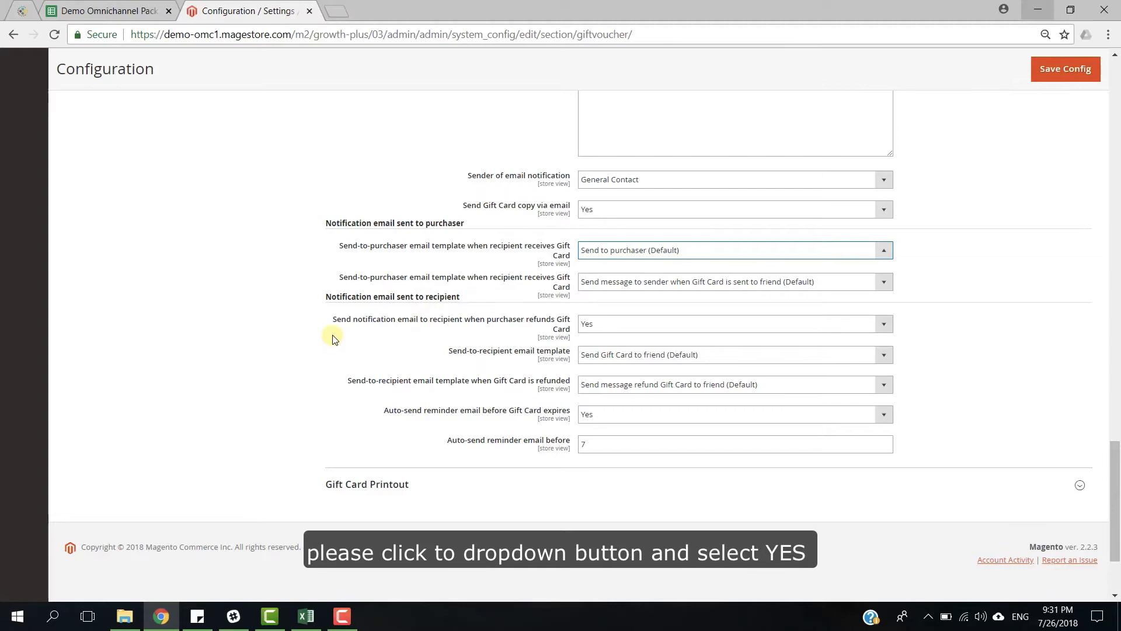
left_click(734, 324)
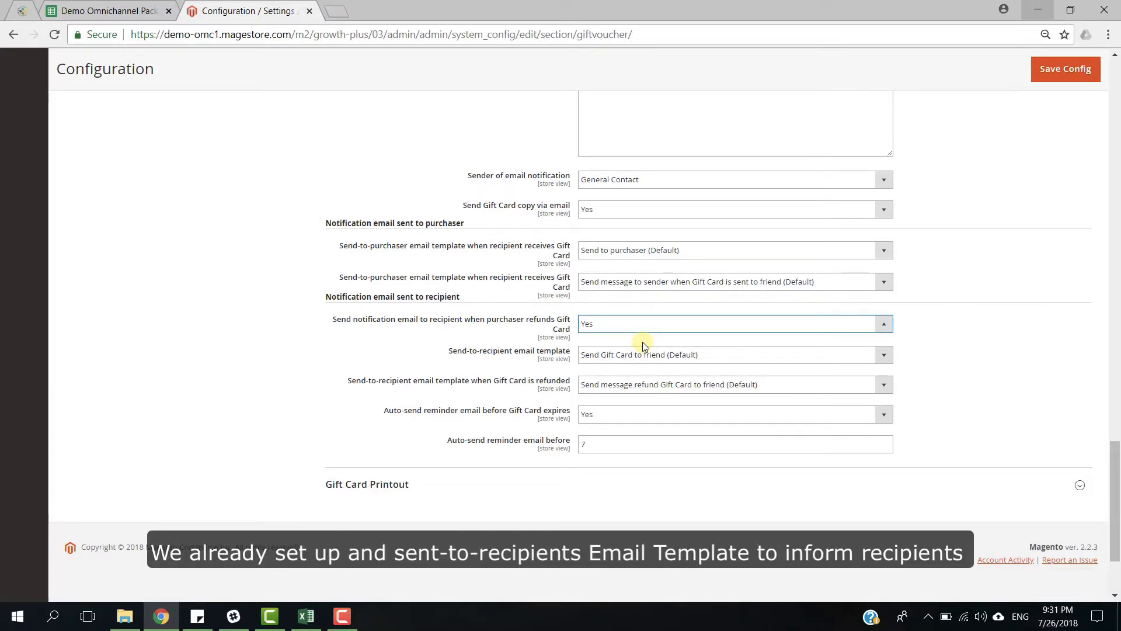
mouse_move(452, 386)
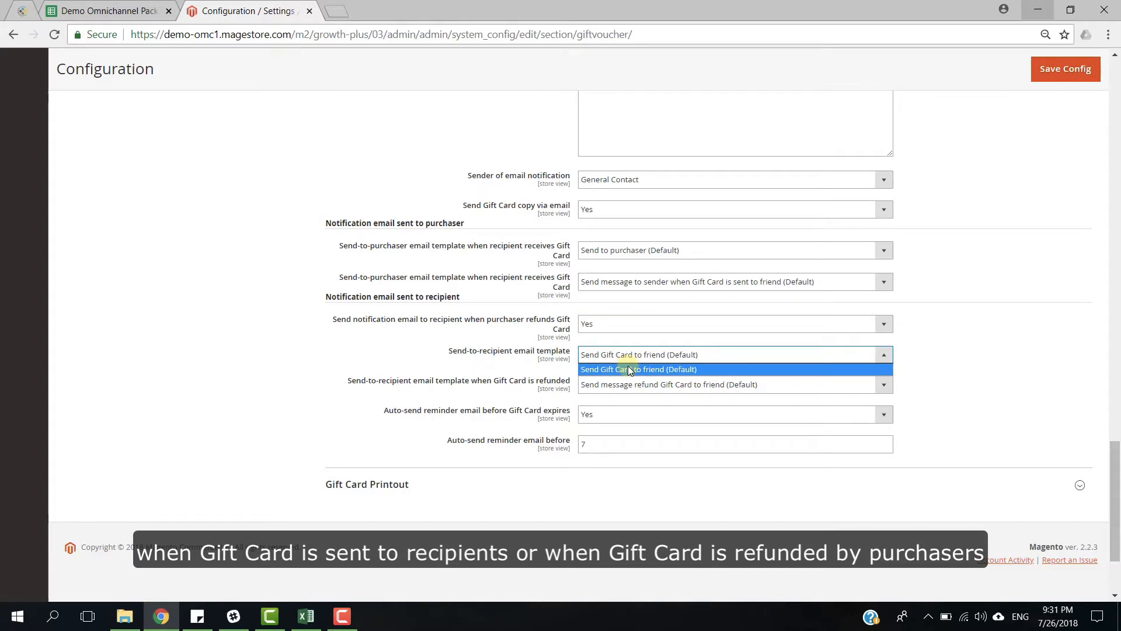
left_click(638, 369)
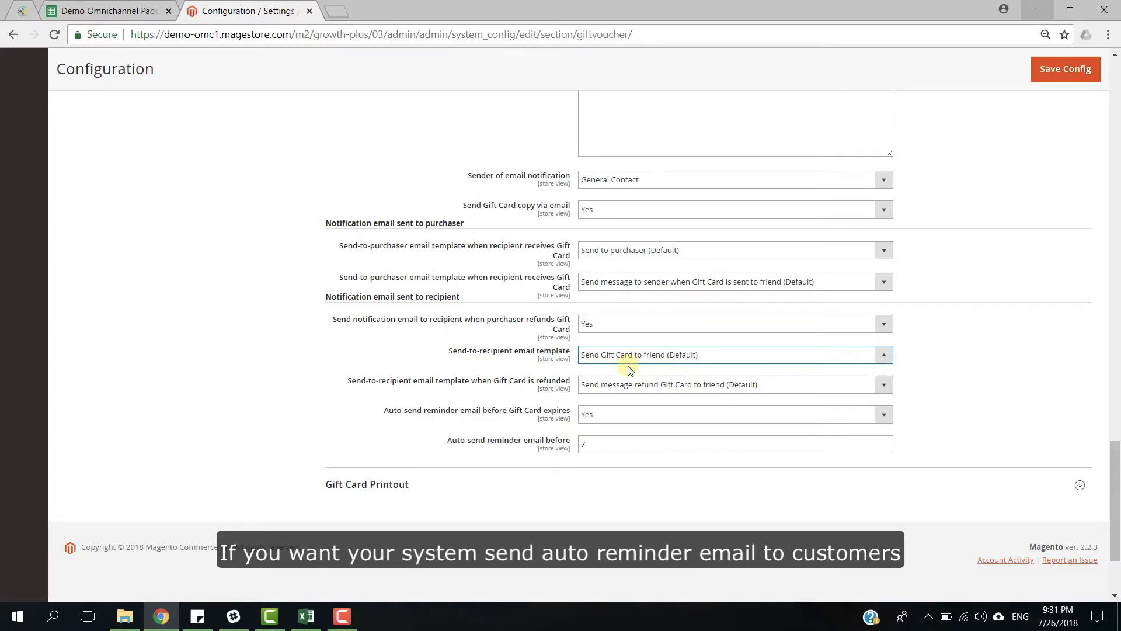
mouse_move(532, 401)
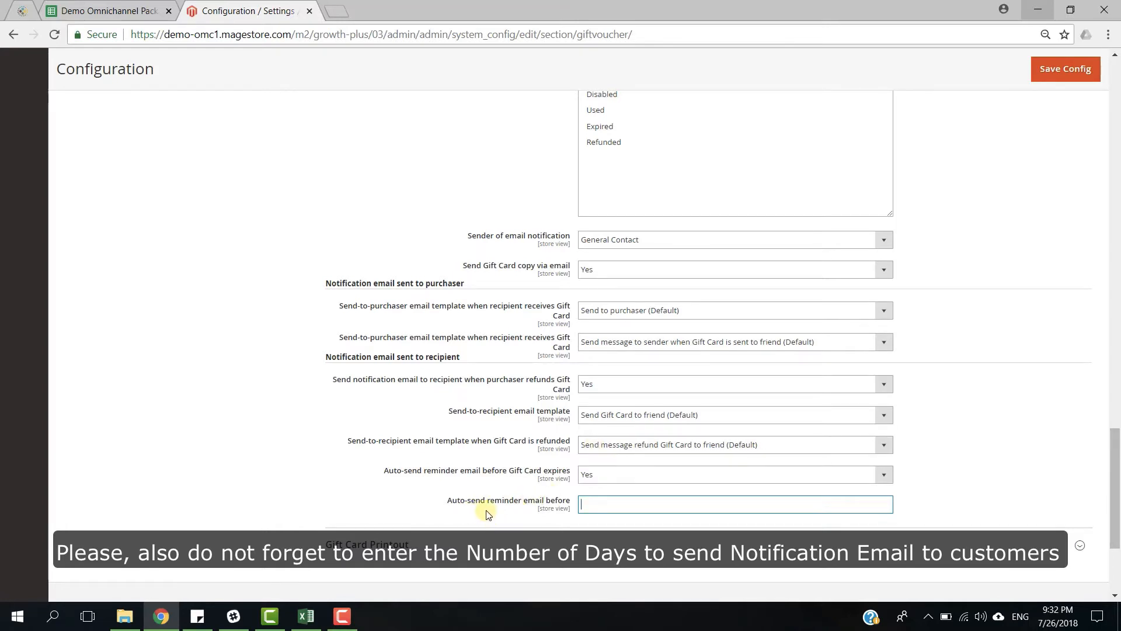
type("25")
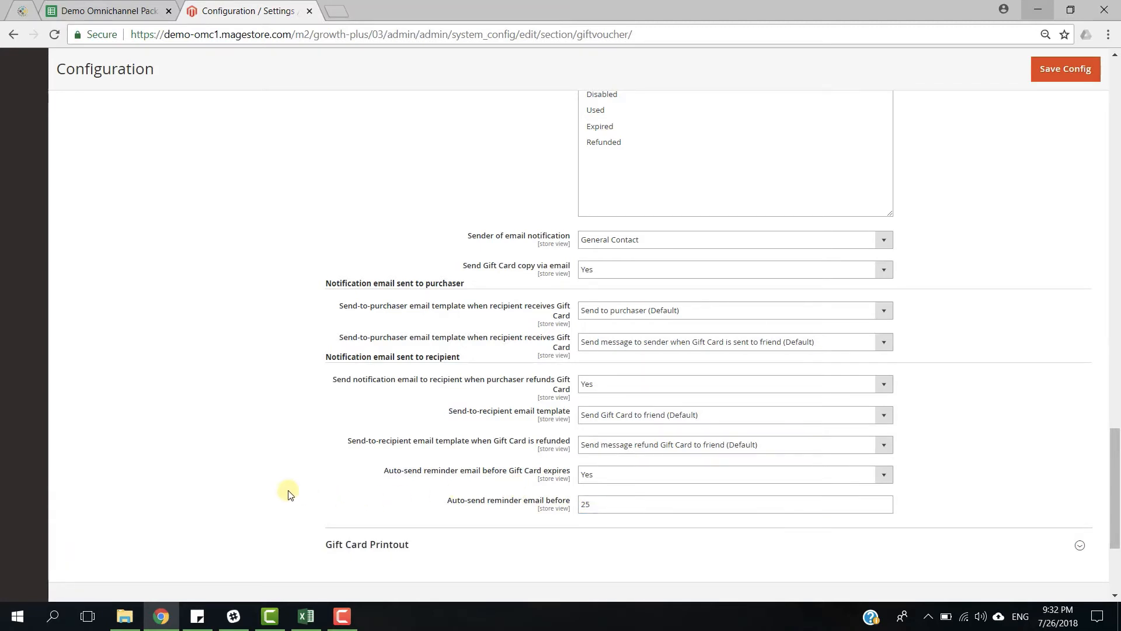
Expand Gift Card Printout with no PDF logo chosen and save the whole configuration
scroll("down", 3)
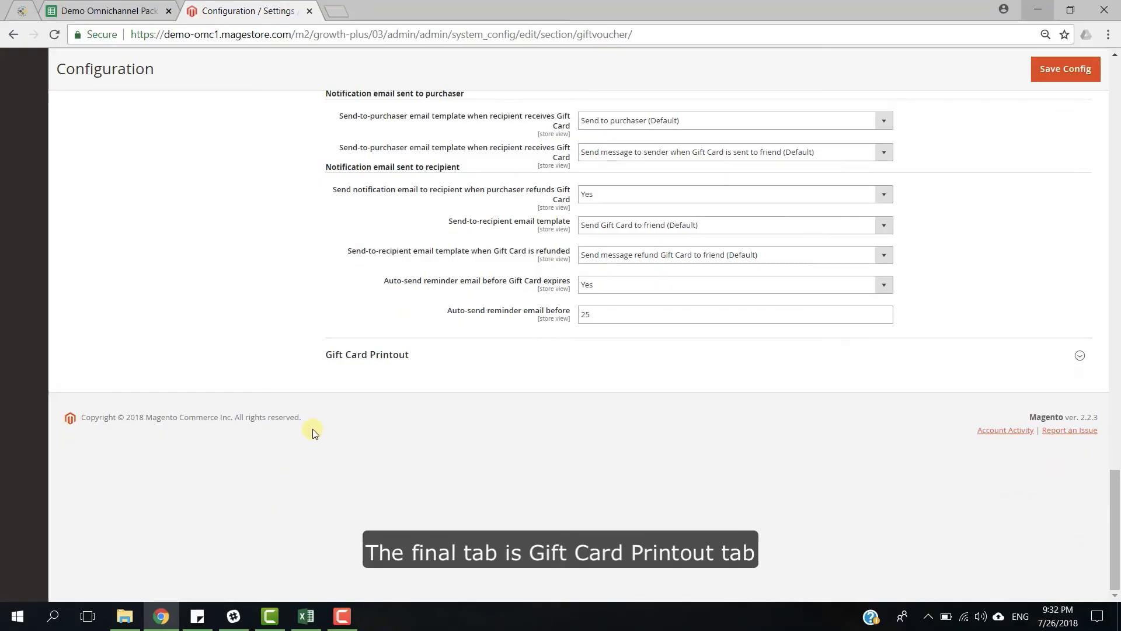
left_click(367, 354)
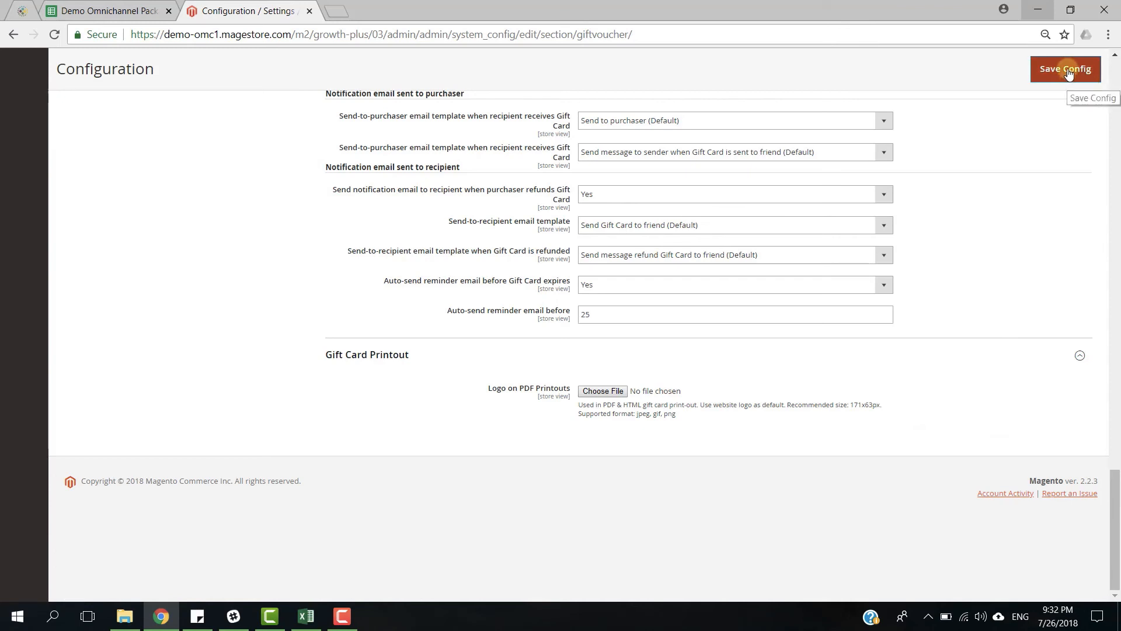
left_click(1065, 69)
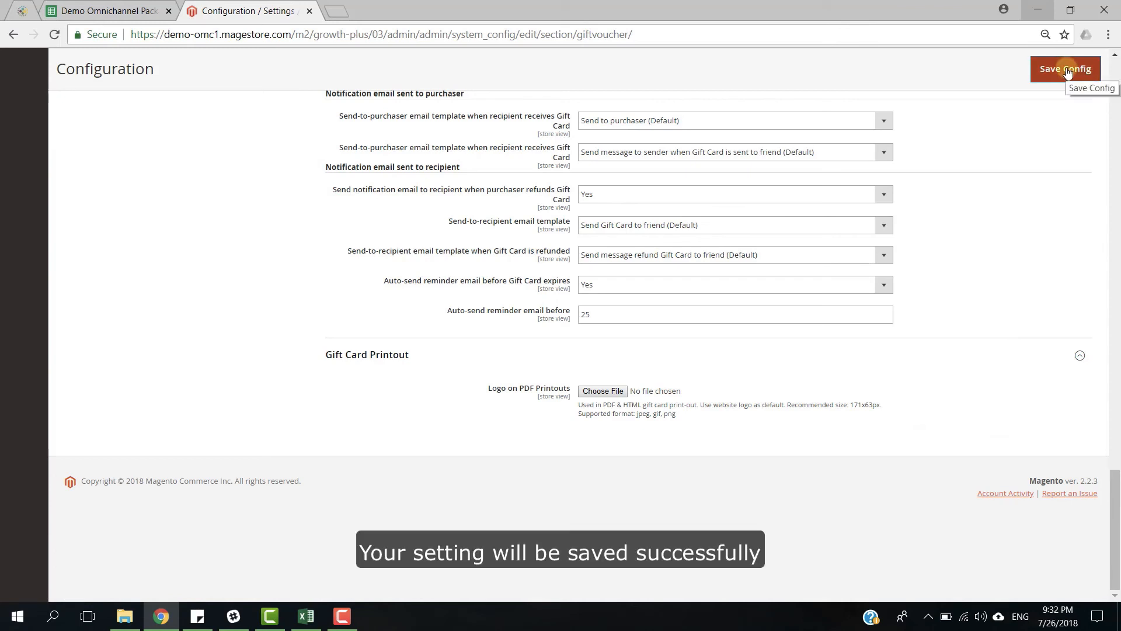